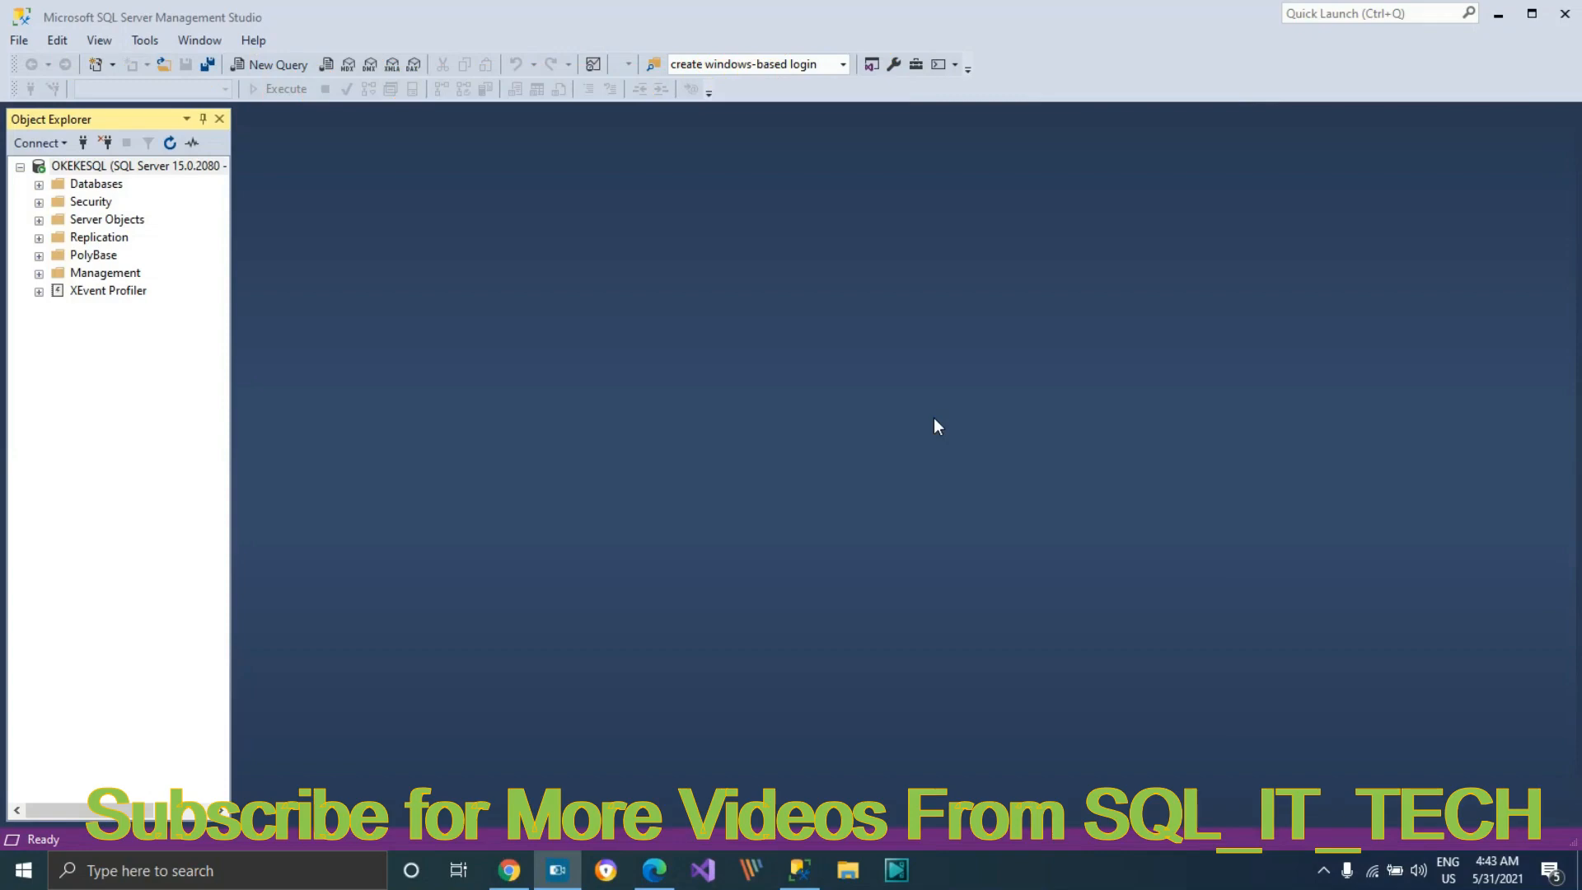
mouse_move(564, 216)
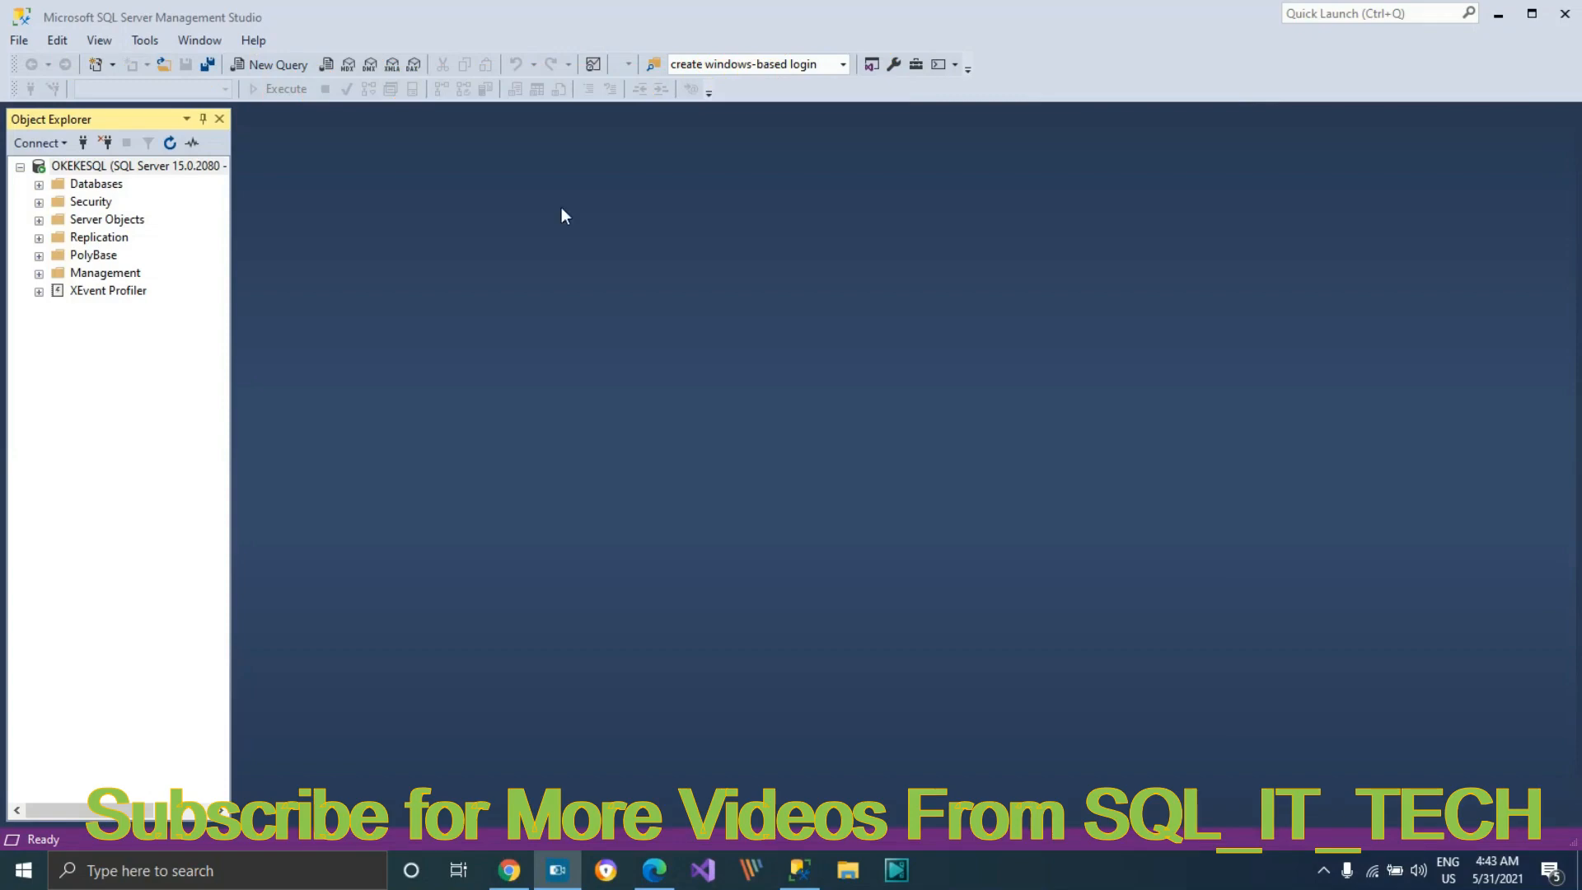
mouse_move(422, 305)
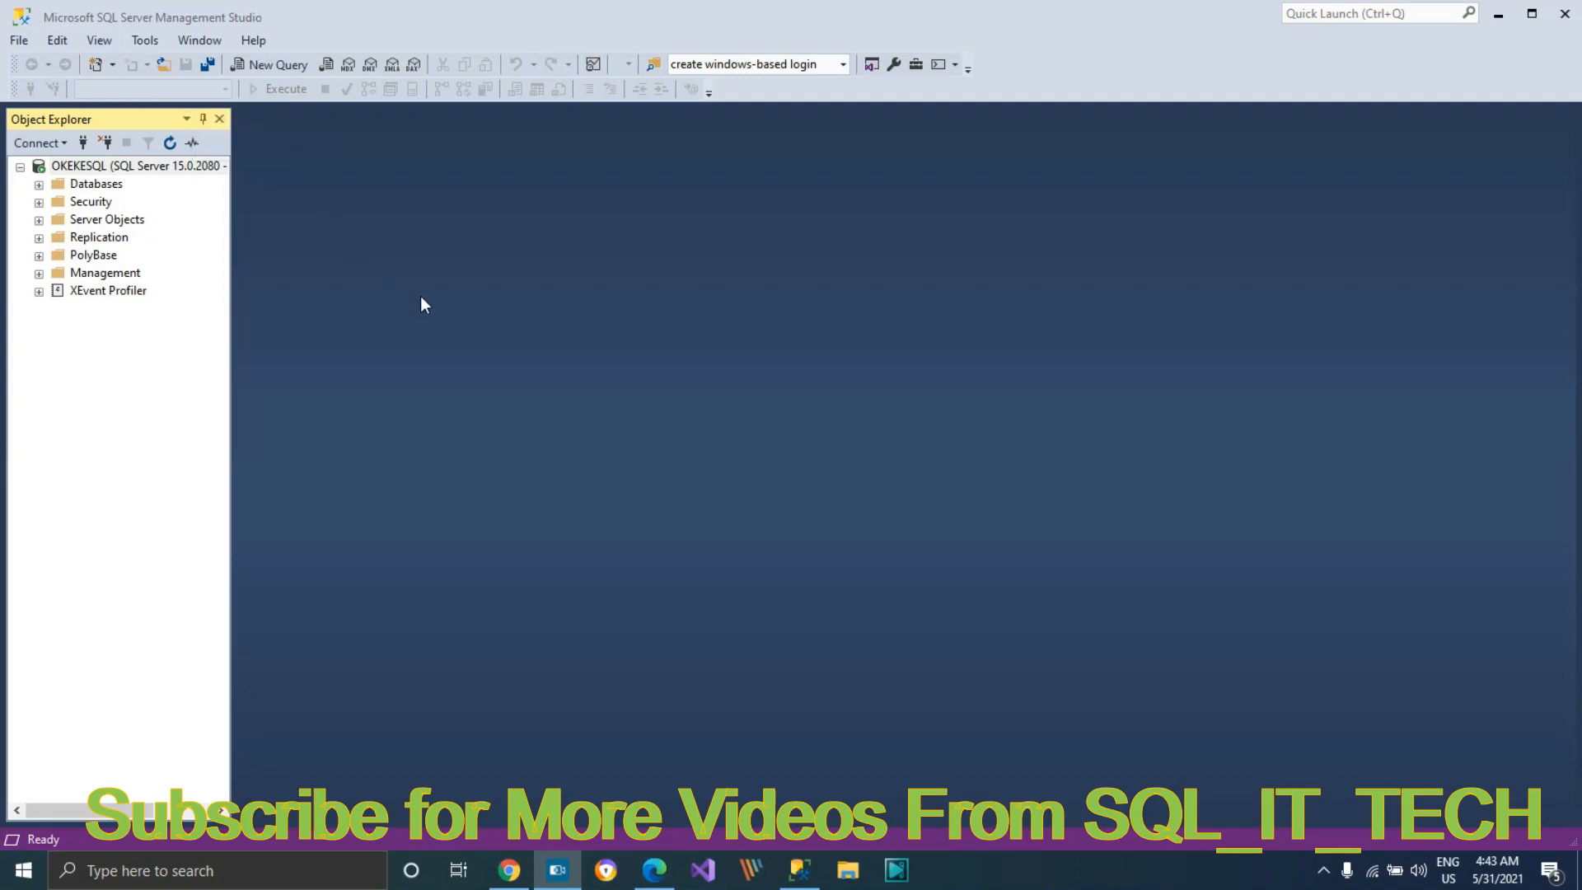
Step: Check the available colour themes in Tools > Options, then close without changes
click(143, 40)
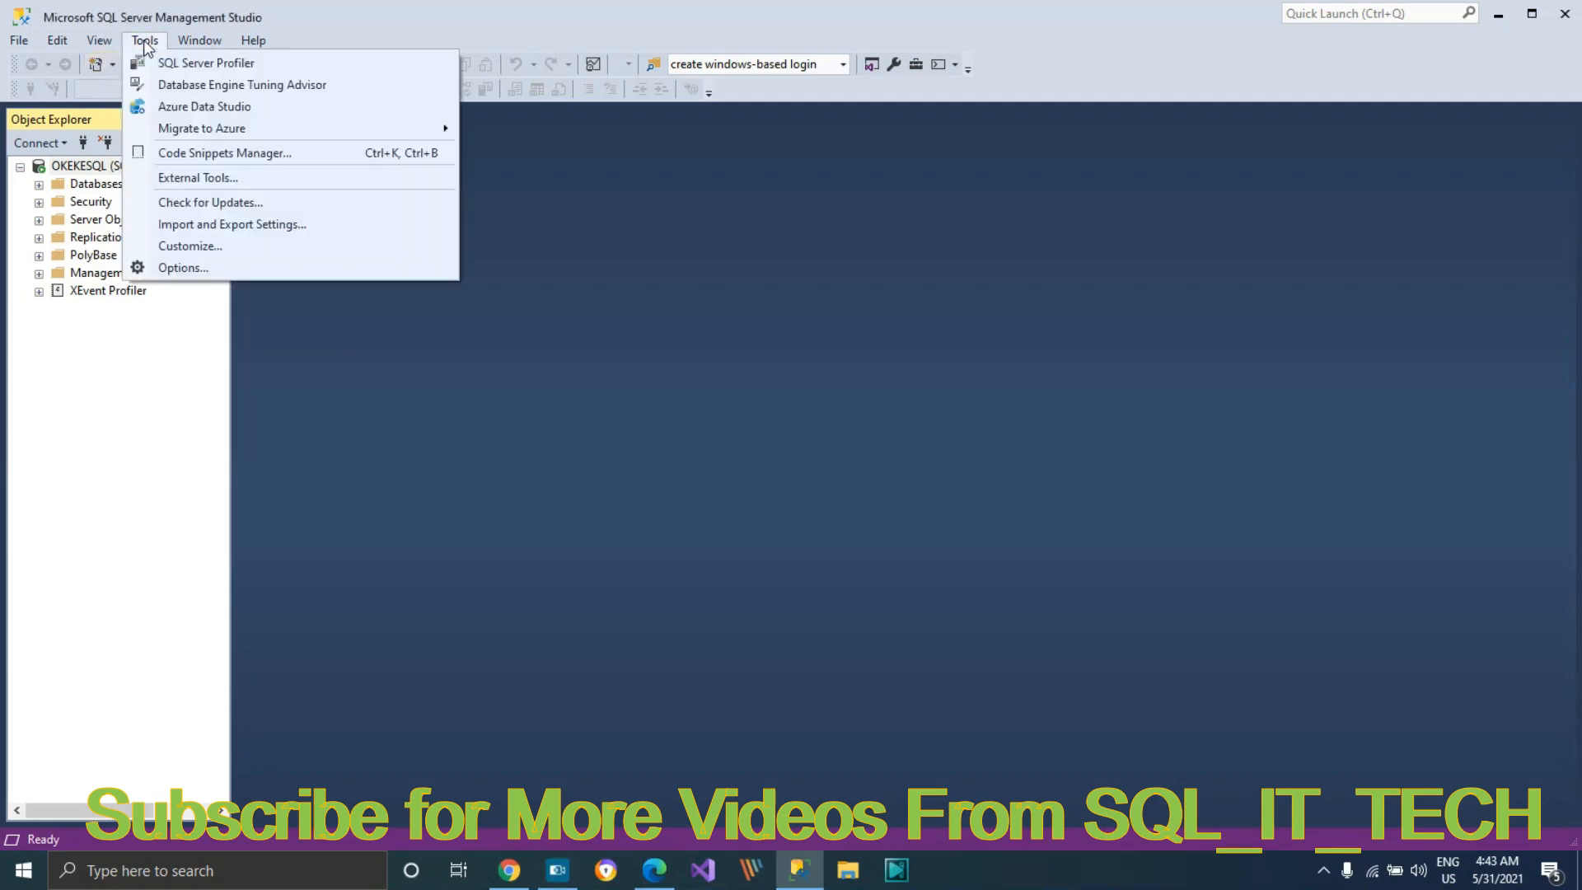
click(183, 267)
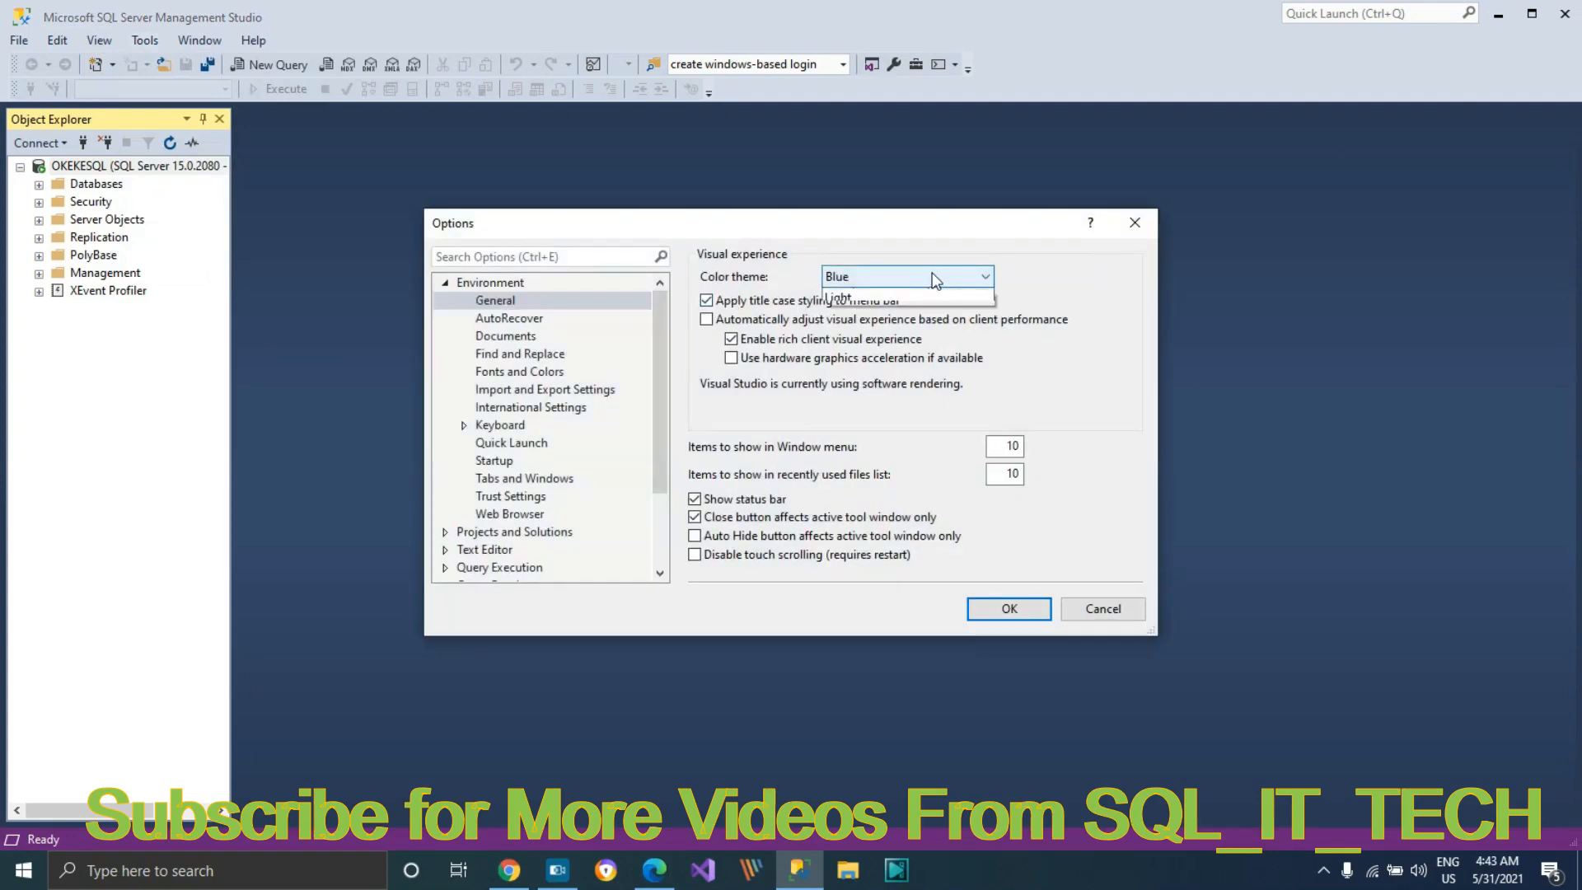
click(905, 277)
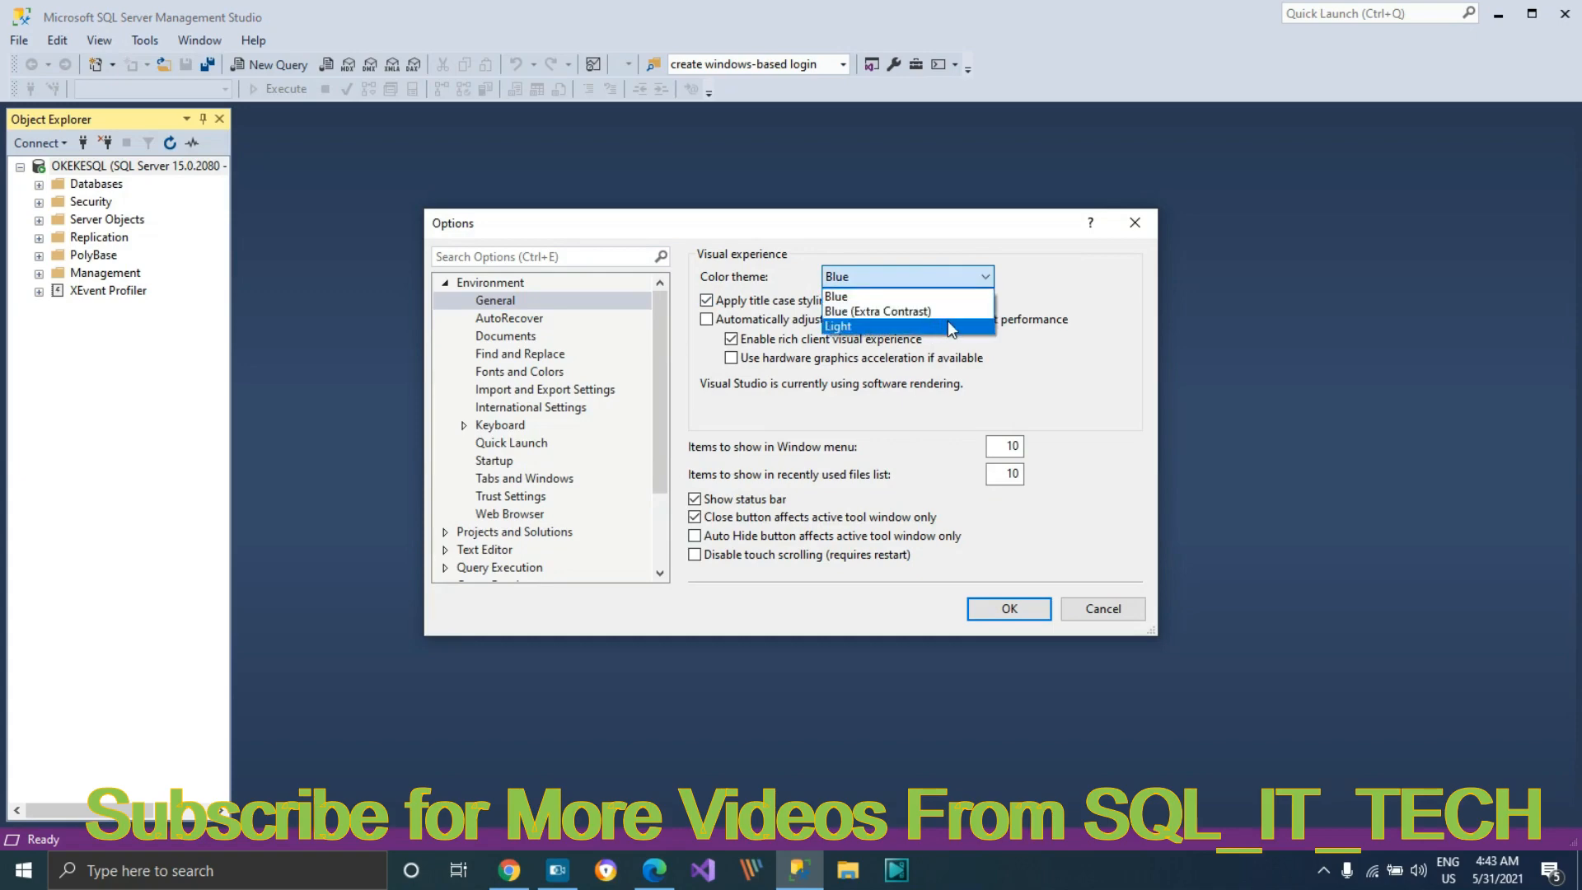
mouse_move(994, 346)
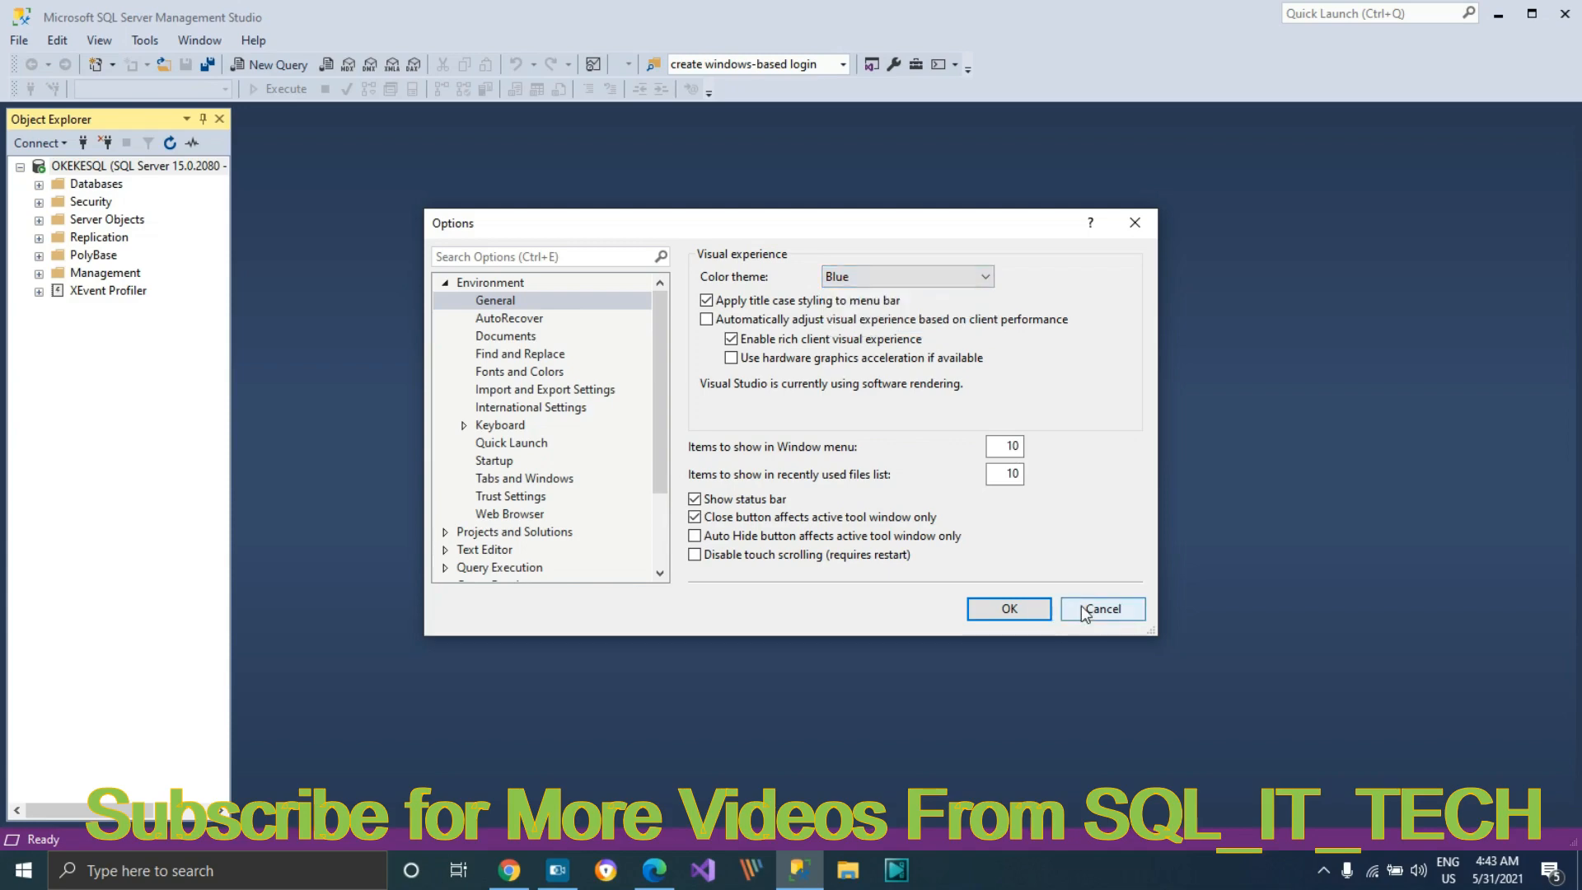
click(1102, 608)
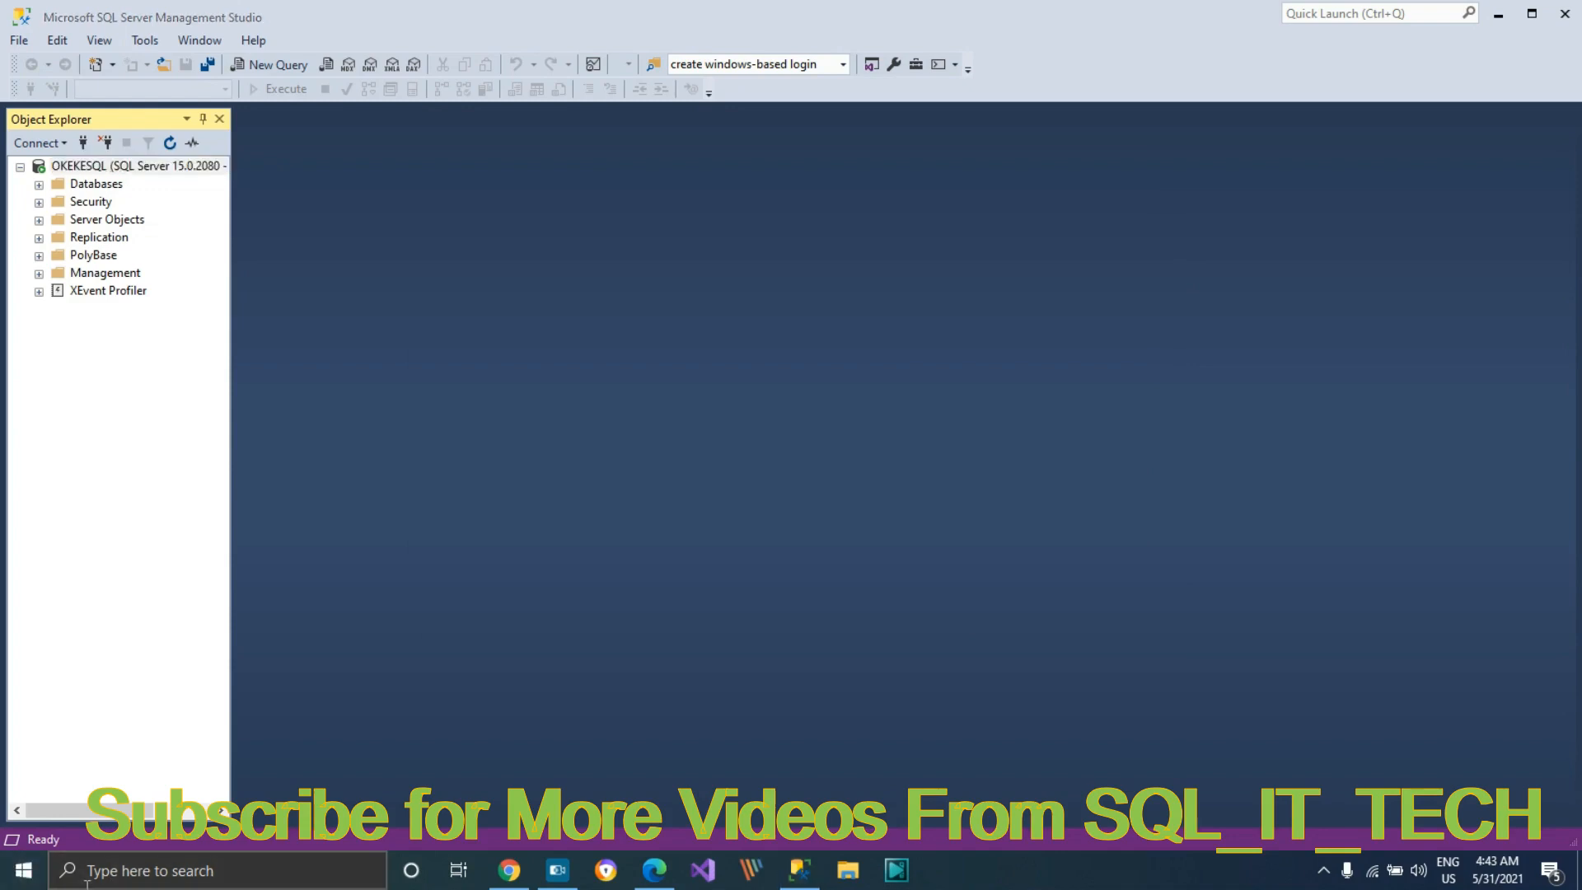
Step: Launch Notepad from Windows search as a recent app and confirm the prompt
click(152, 871)
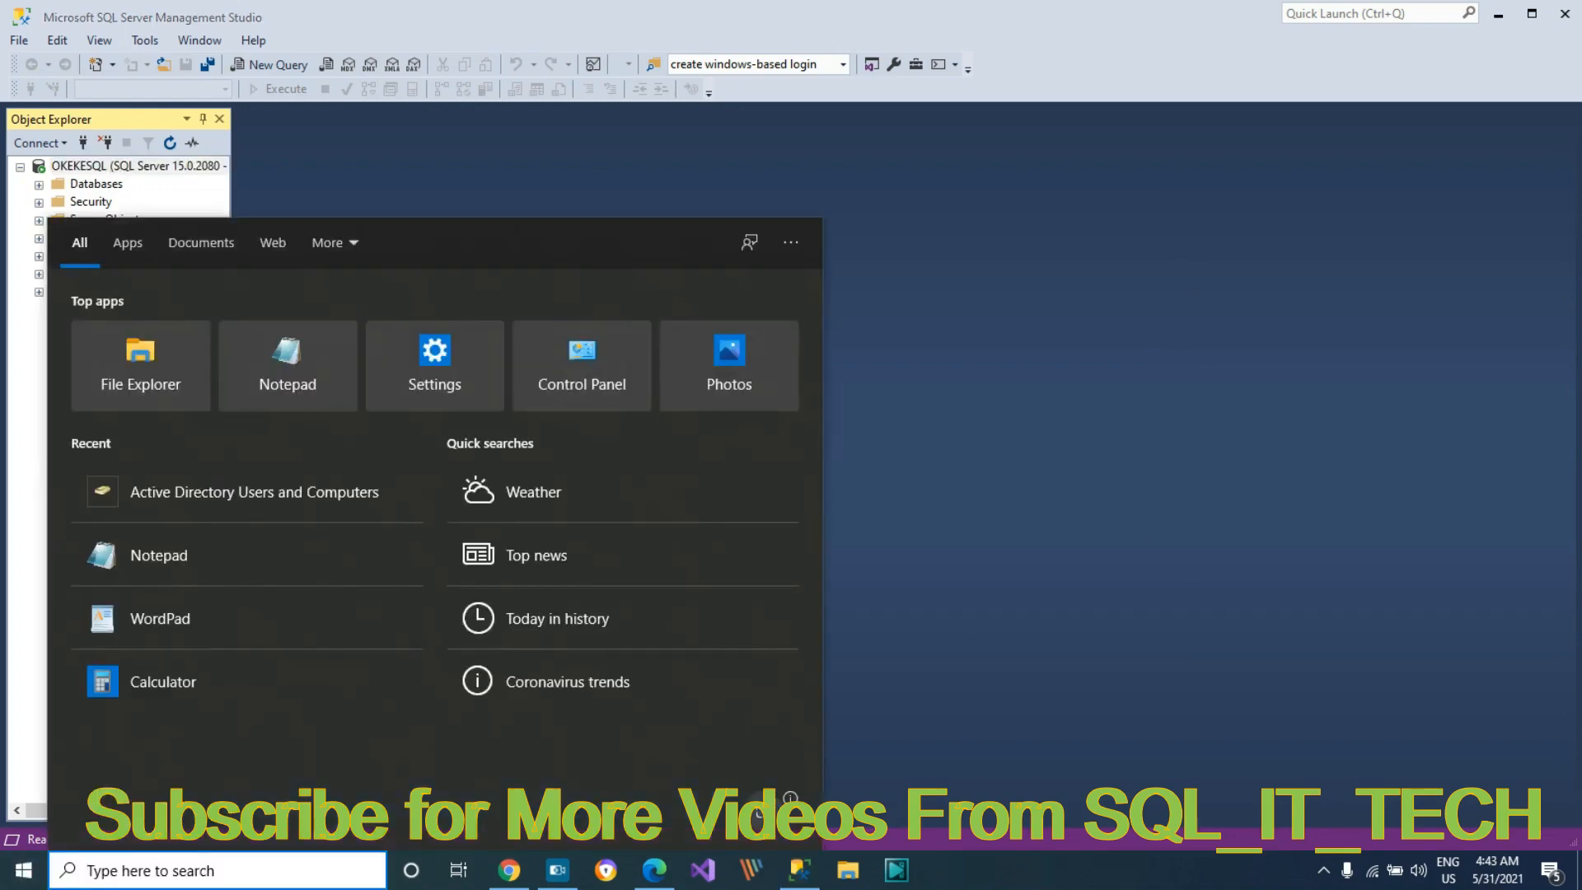
mouse_move(158, 555)
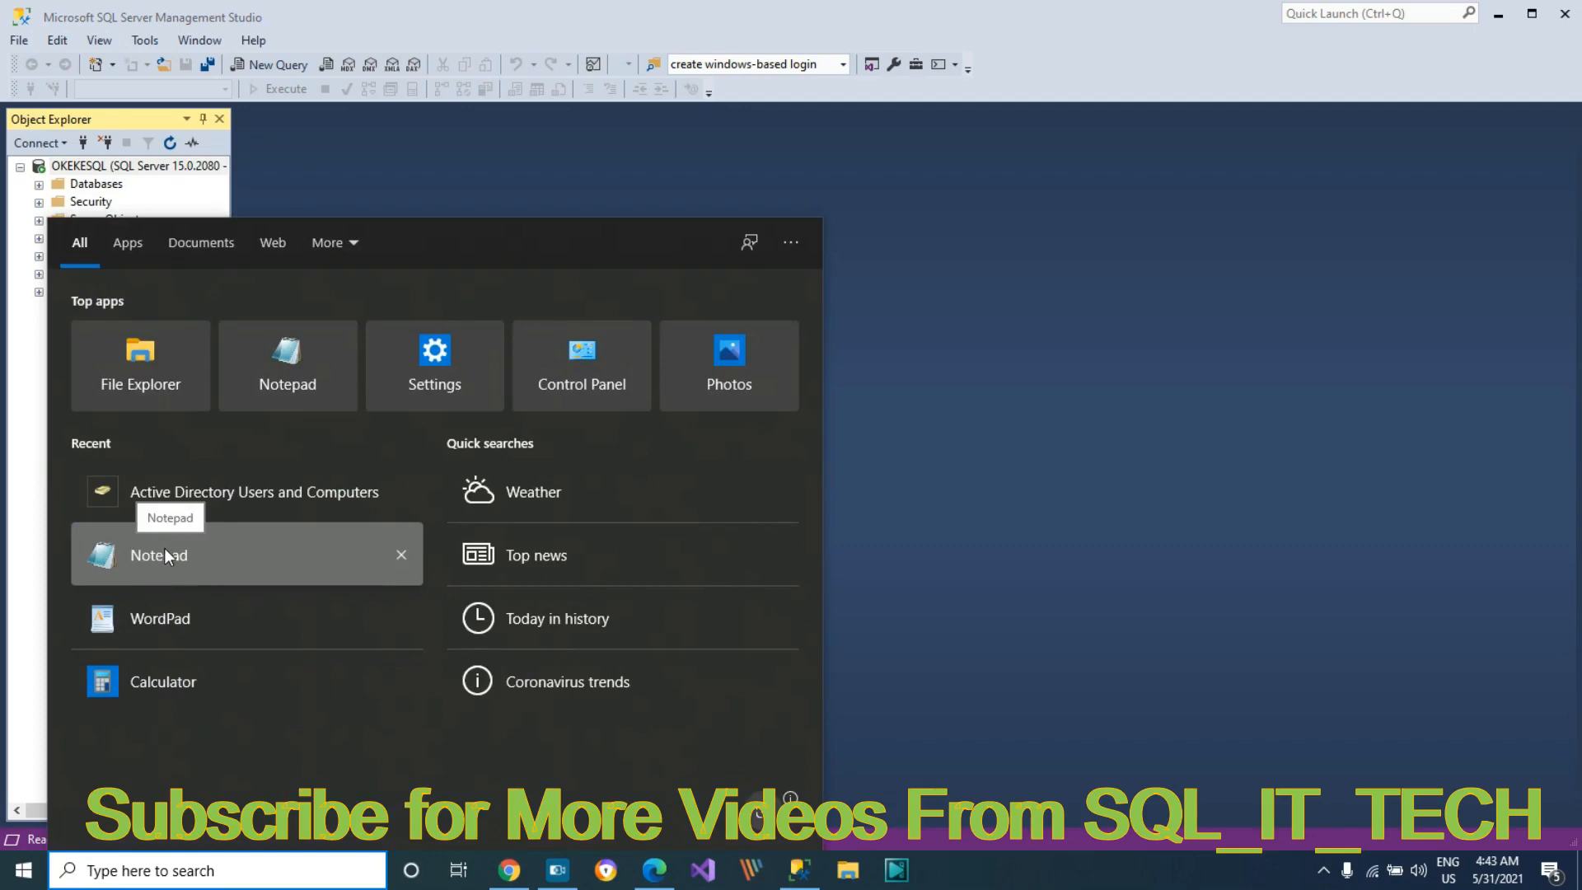
right_click(158, 555)
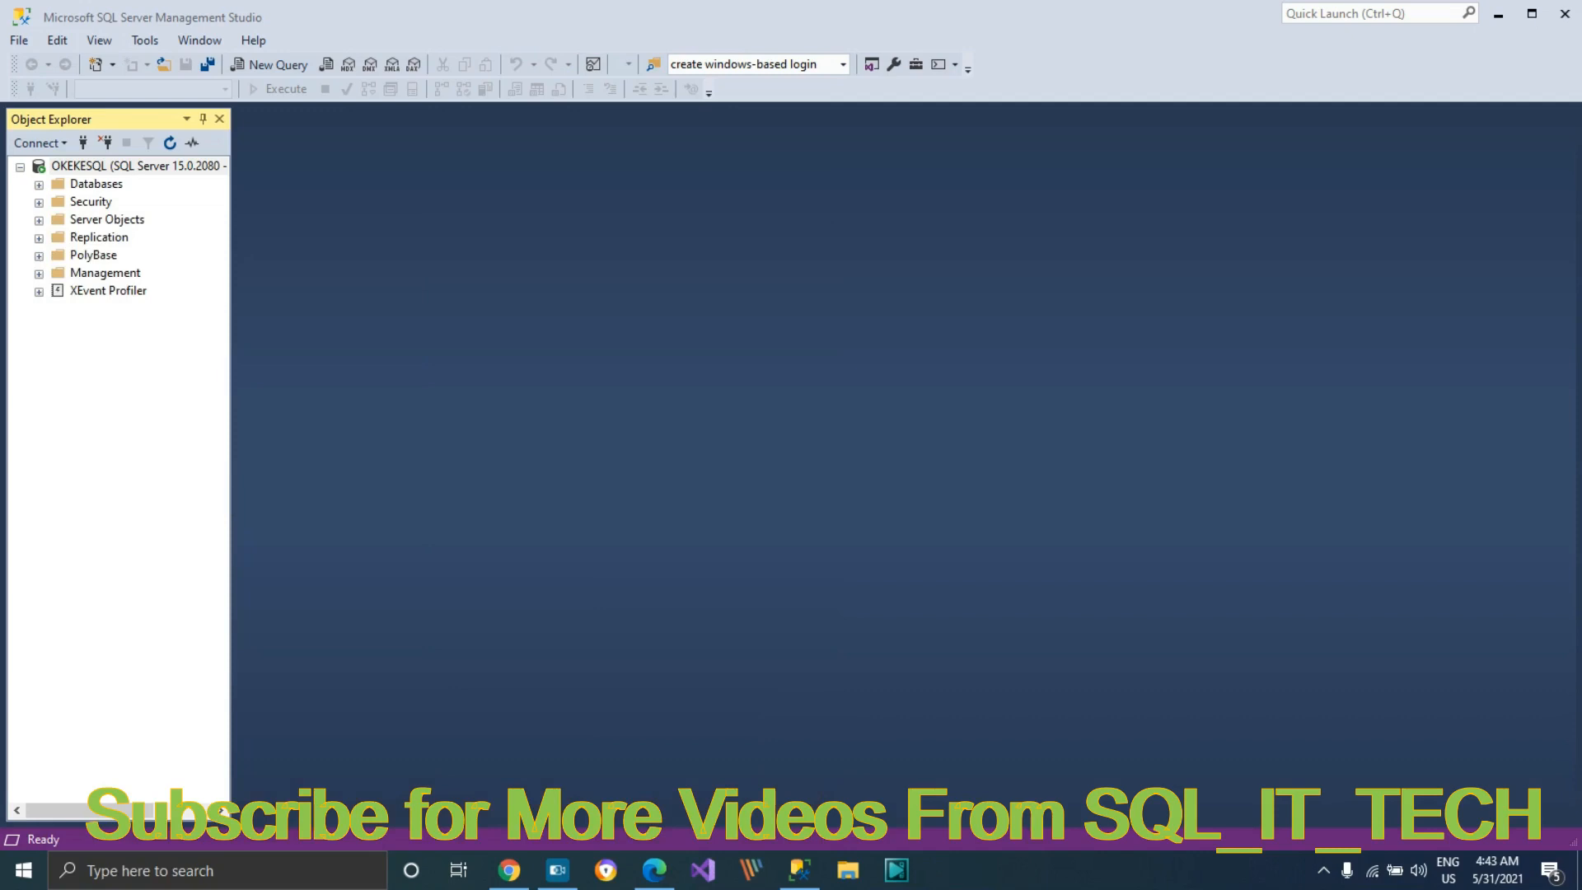
click(944, 870)
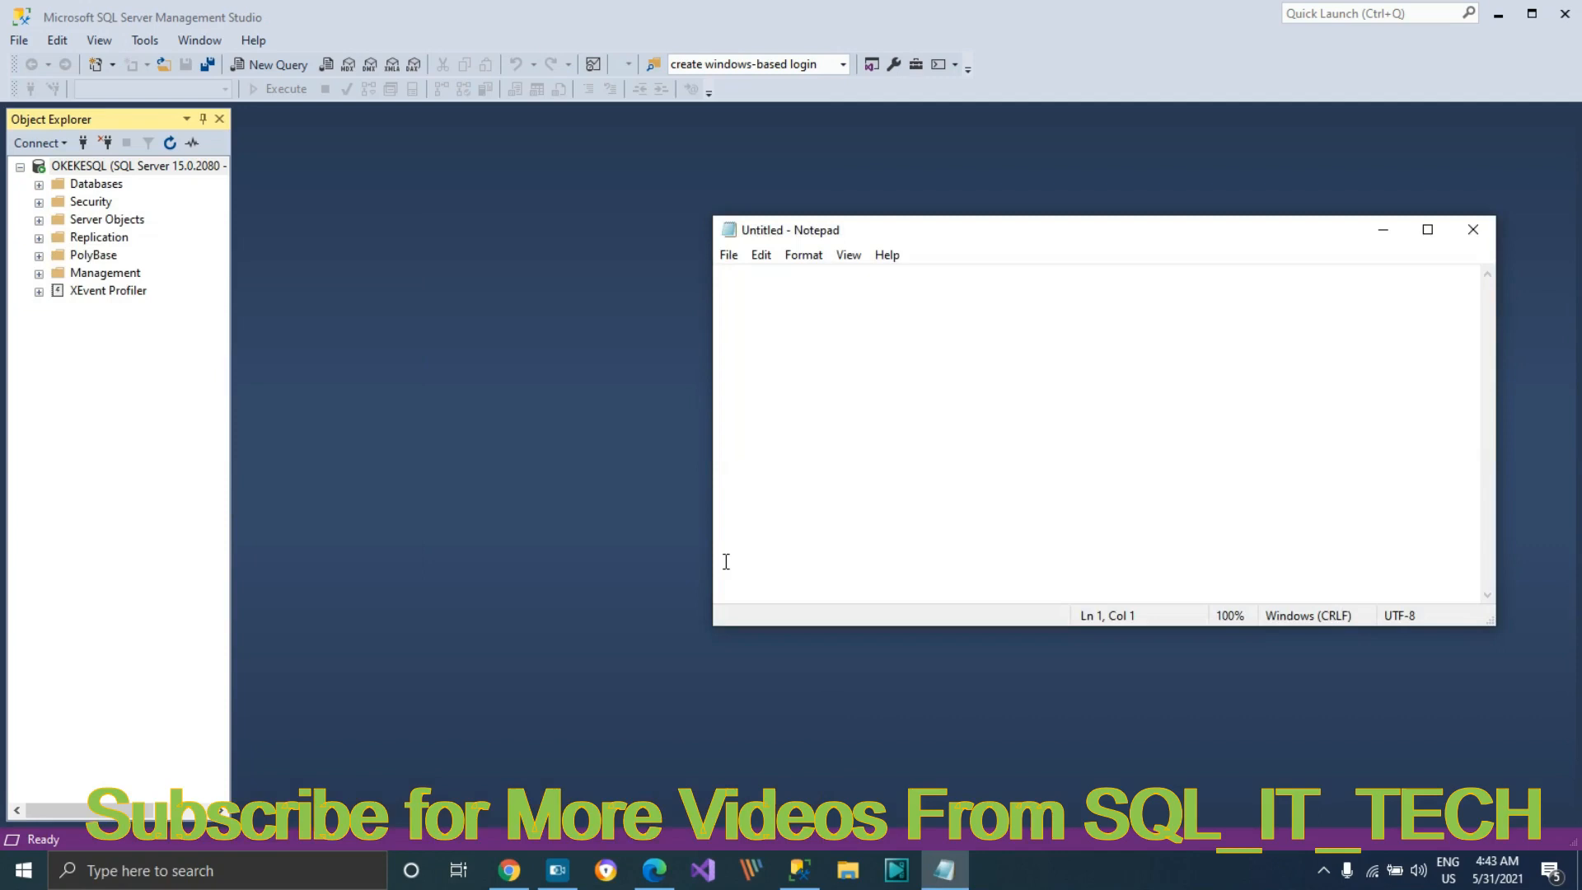
Step: Point Notepad's Open dialog at the Common7\IDE folder with 'ssms.pkgundef' as the file name
click(728, 255)
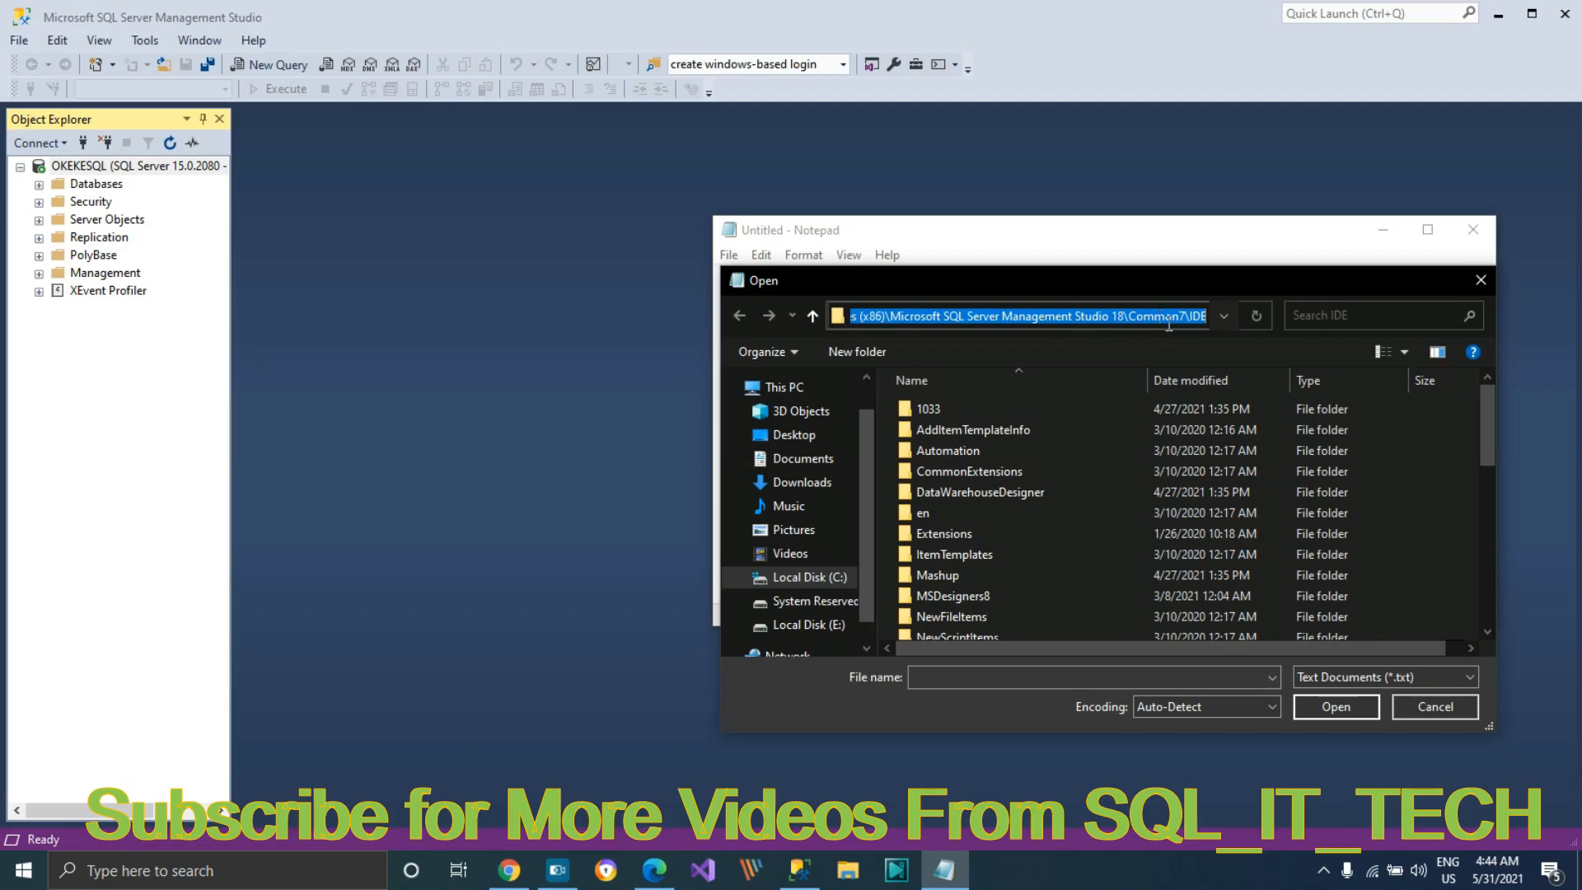
mouse_move(1208, 340)
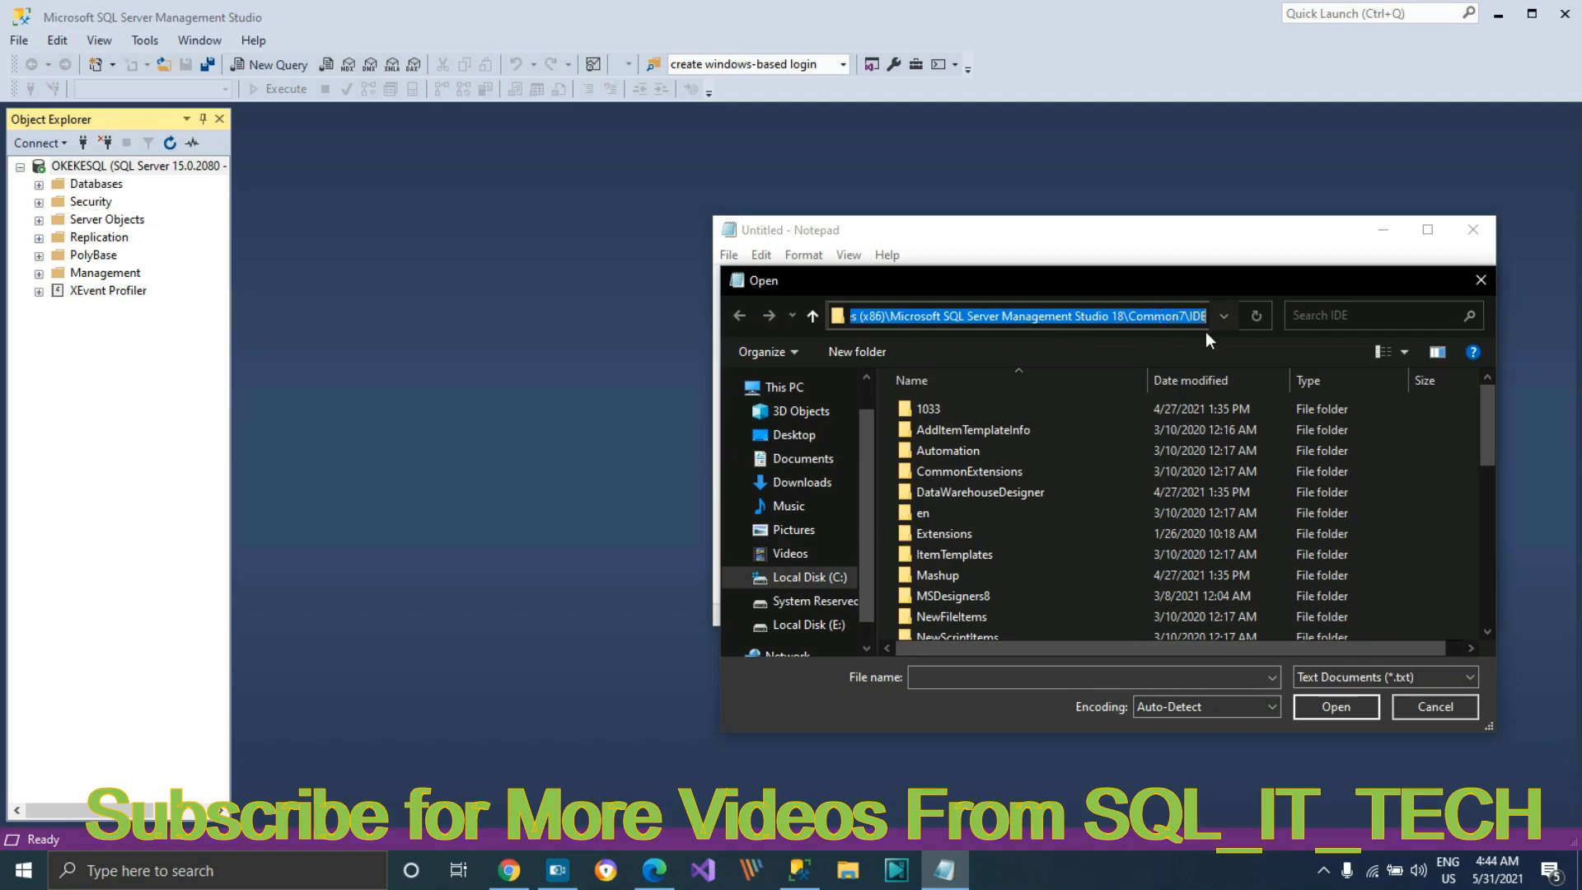
click(979, 491)
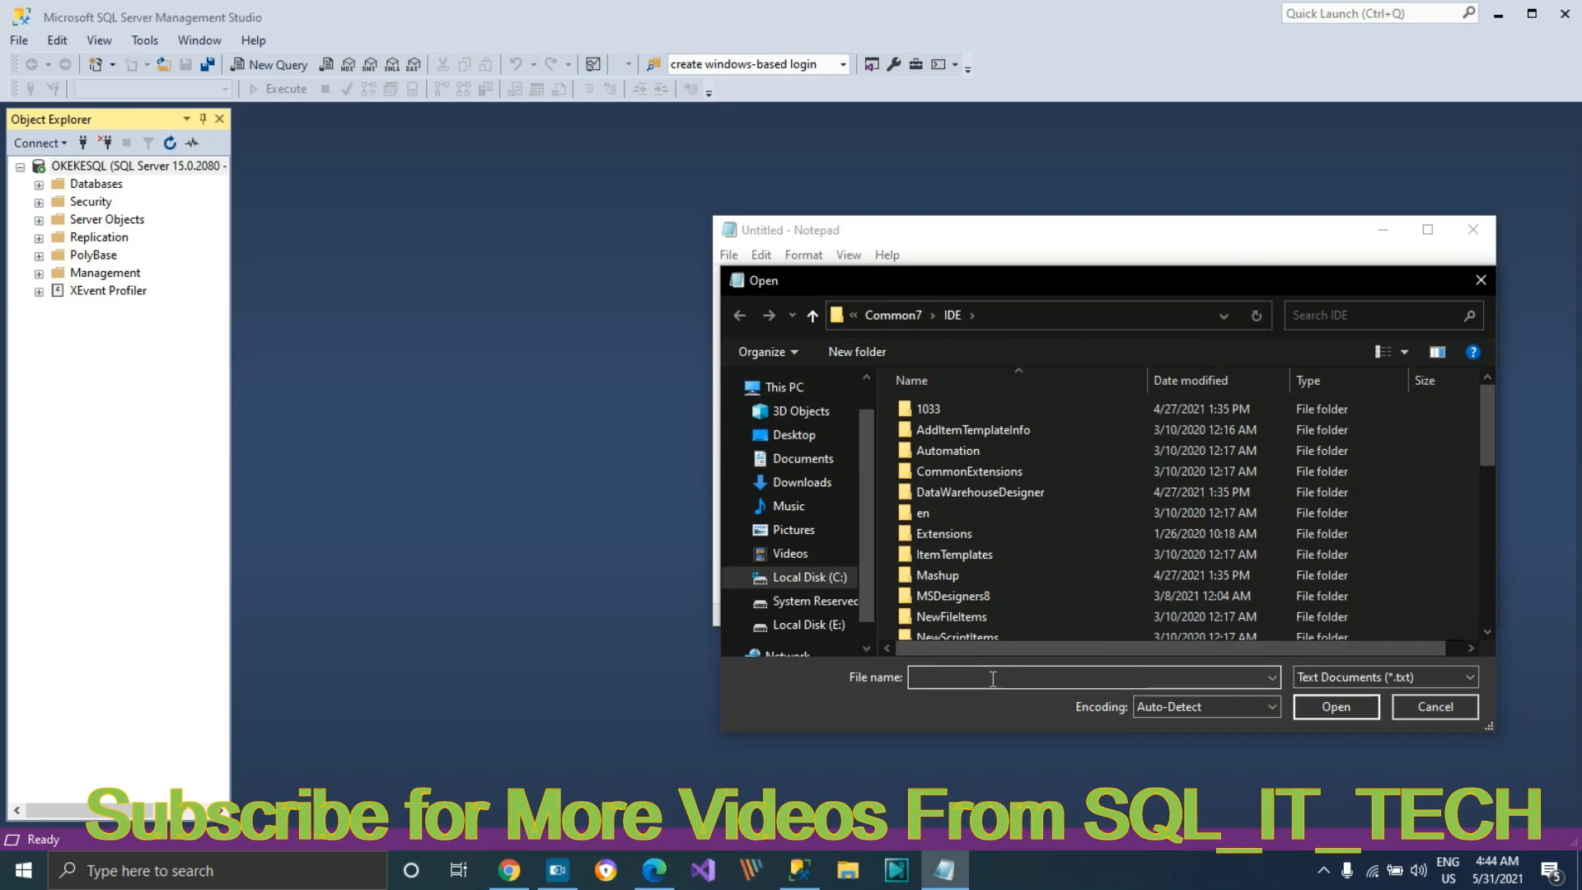
text(ssms)
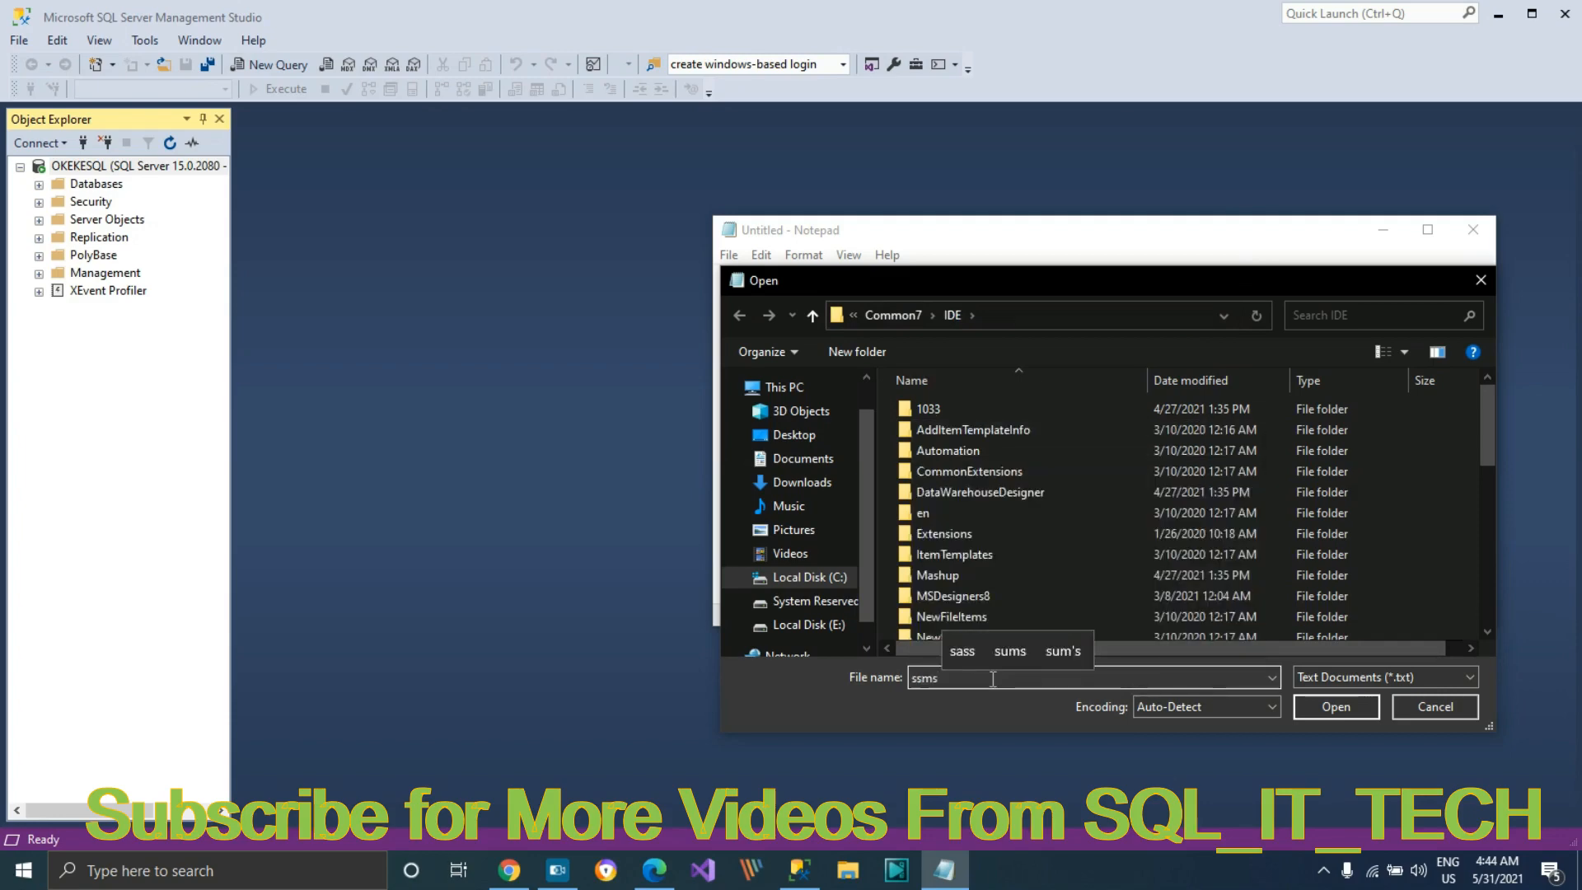
text(.)
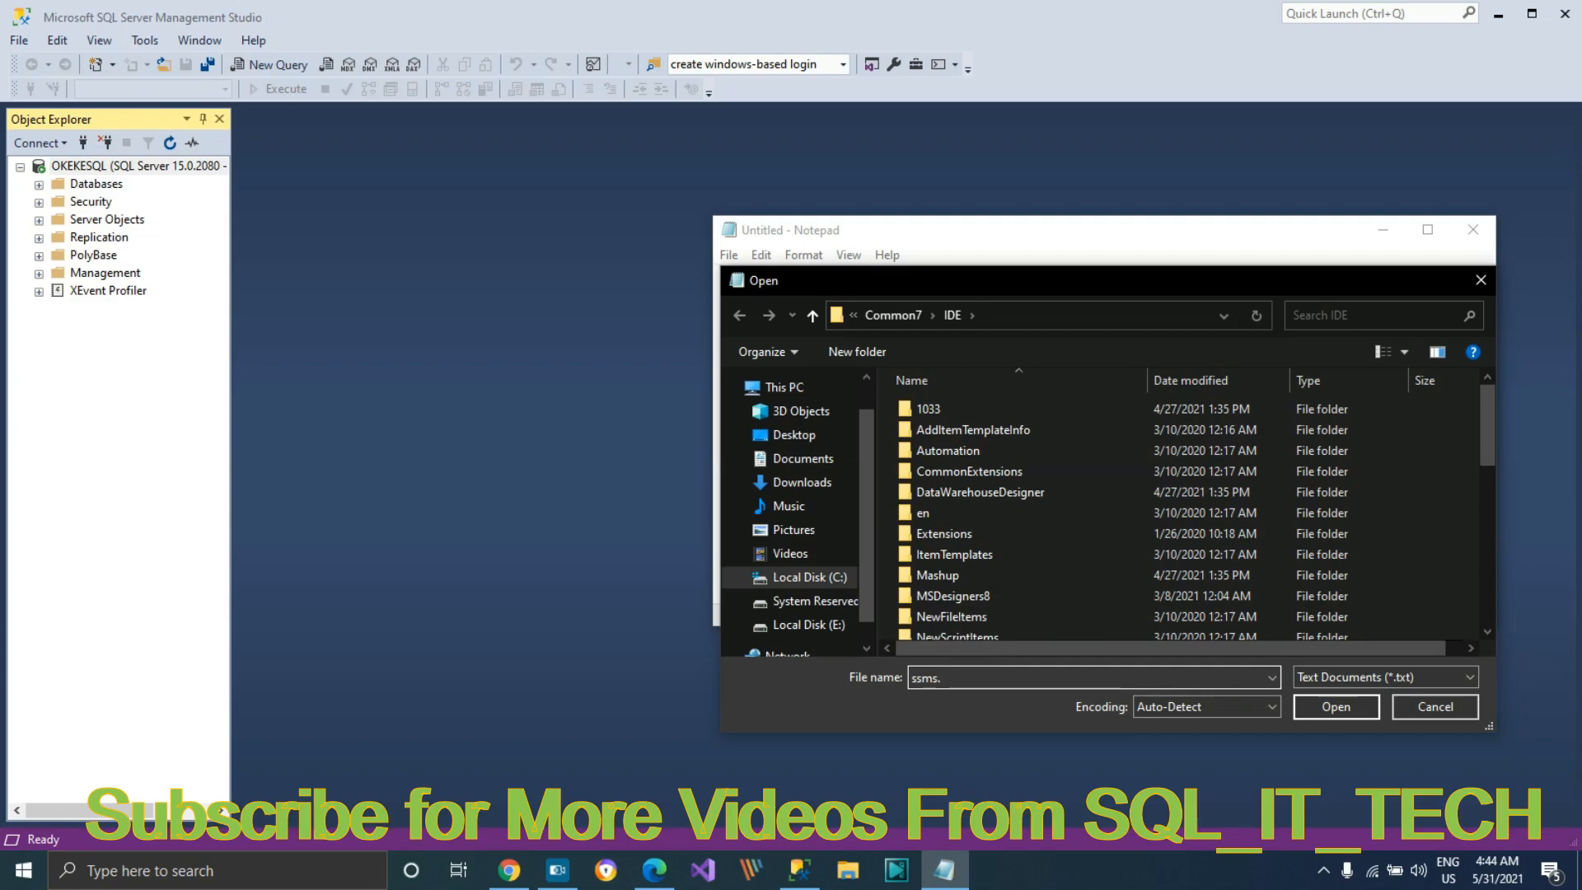
text(pk)
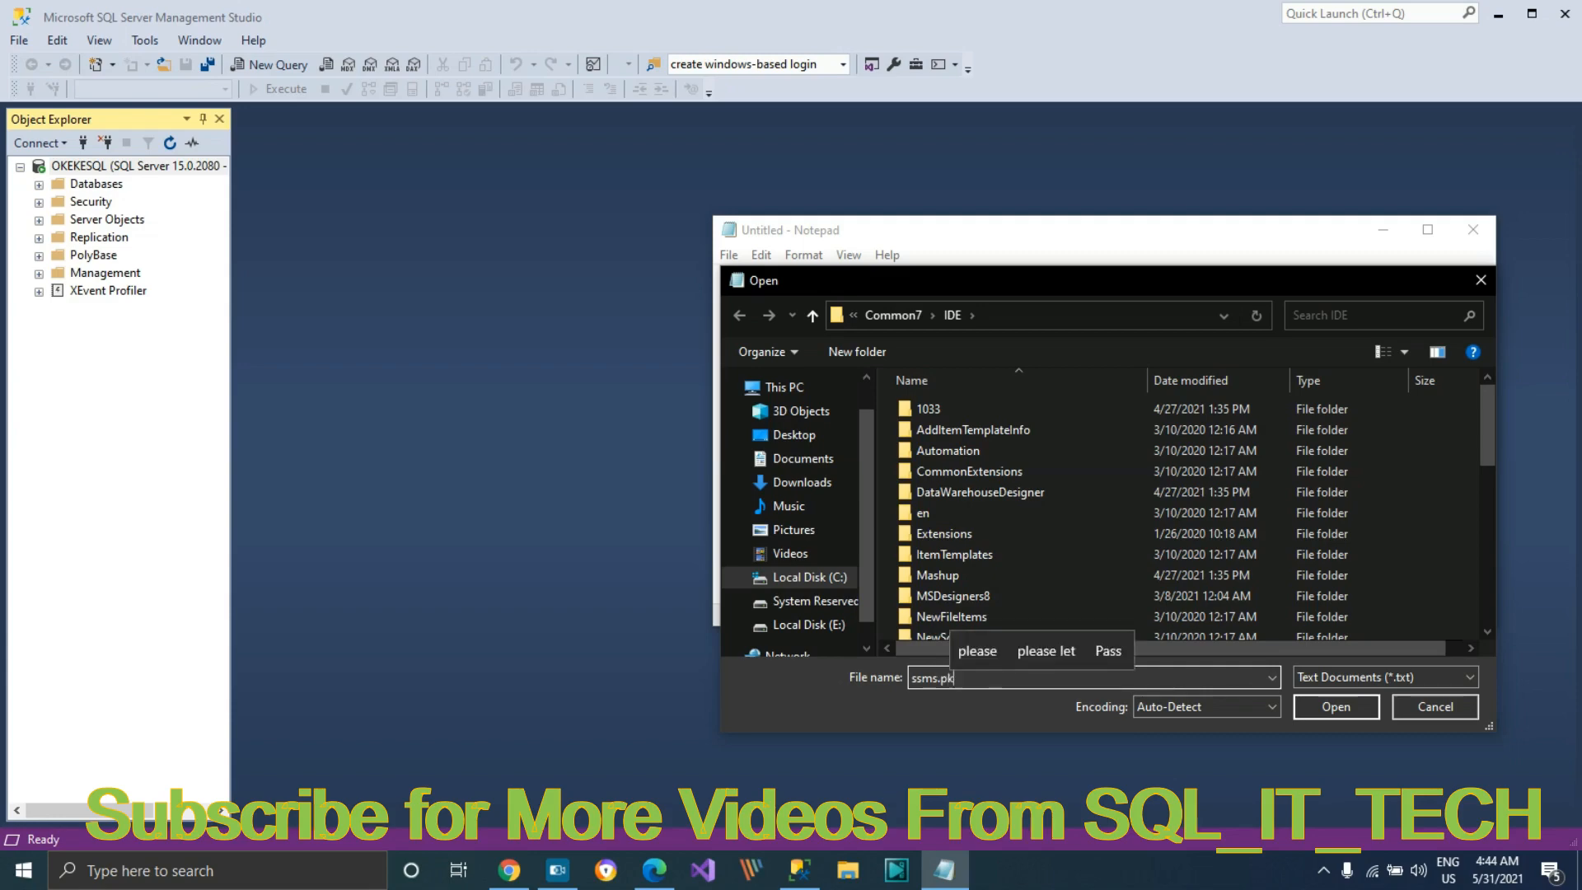
text(gund)
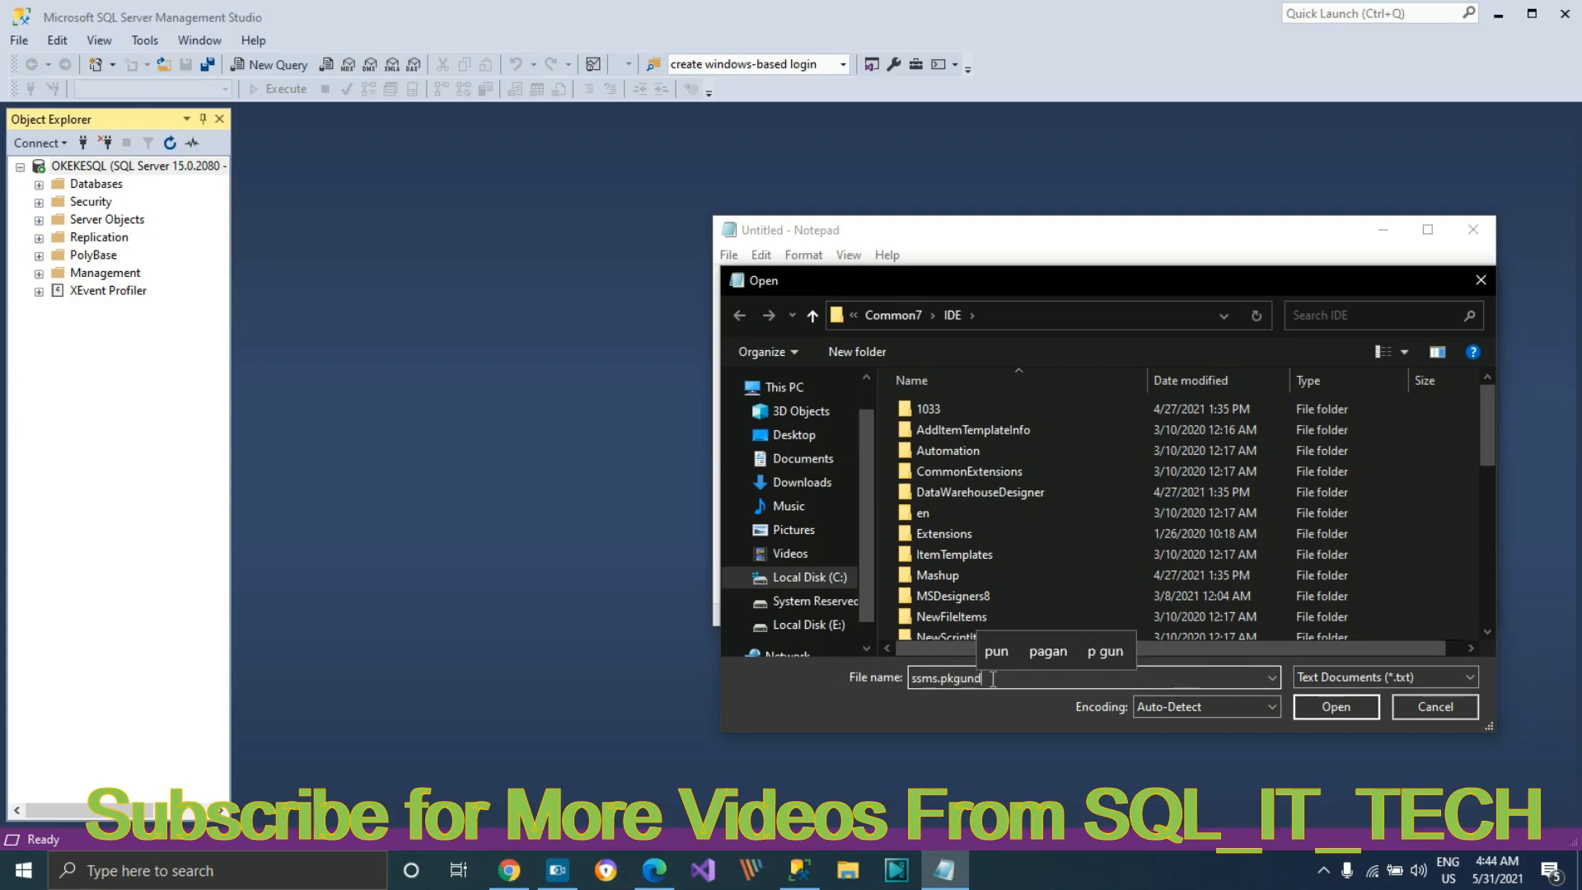
text(ef)
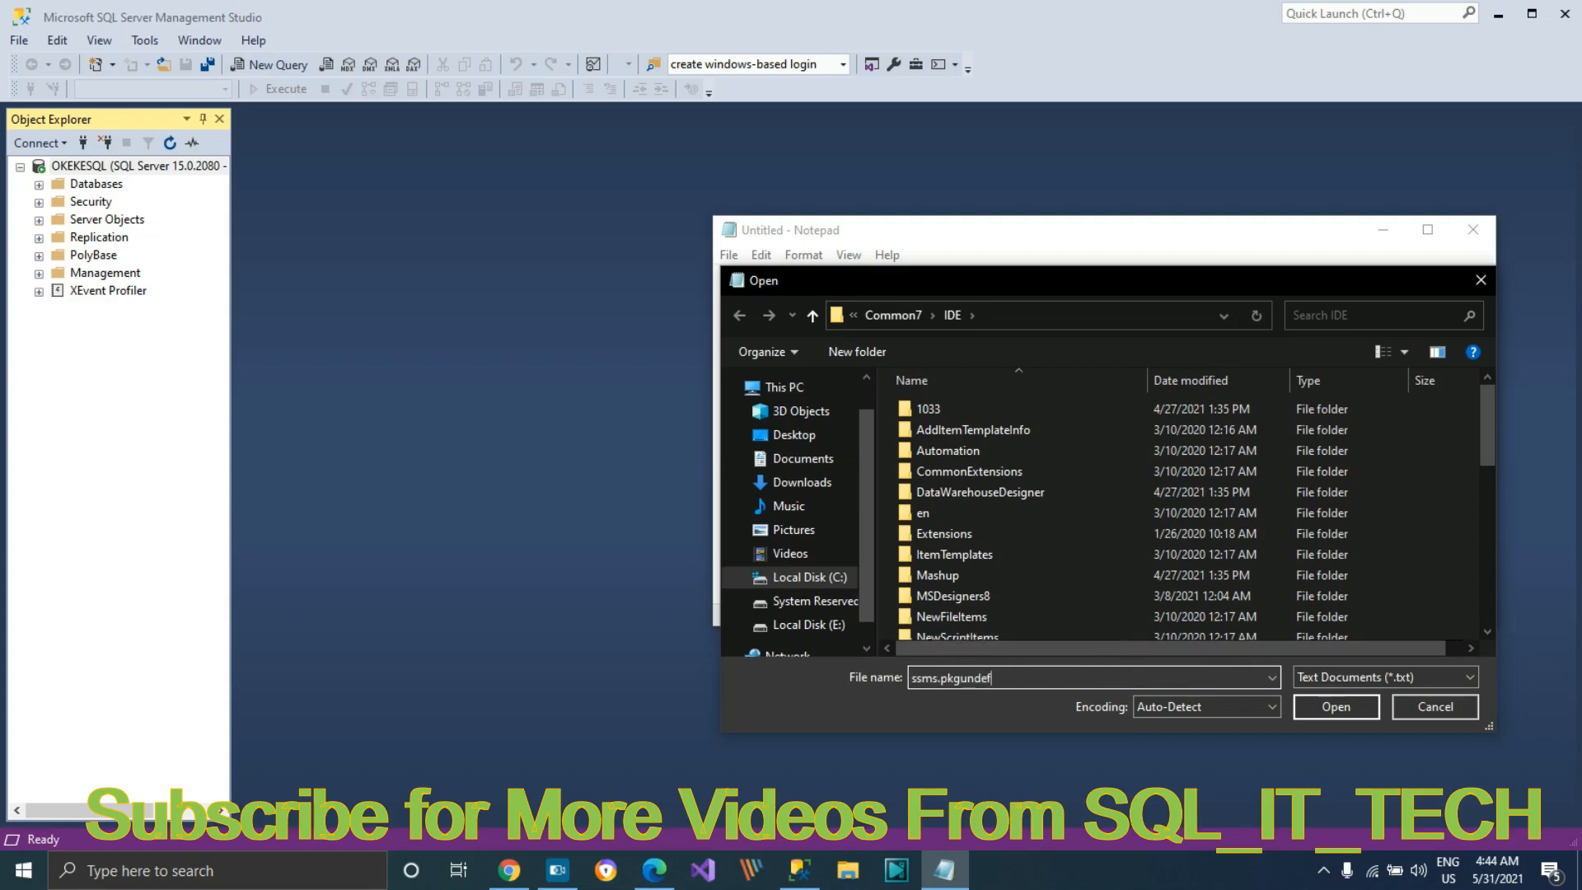
Step: Open ssms.pkgundef, prefix the Remove Dark theme Themes line with //, save, and exit Notepad
click(1334, 705)
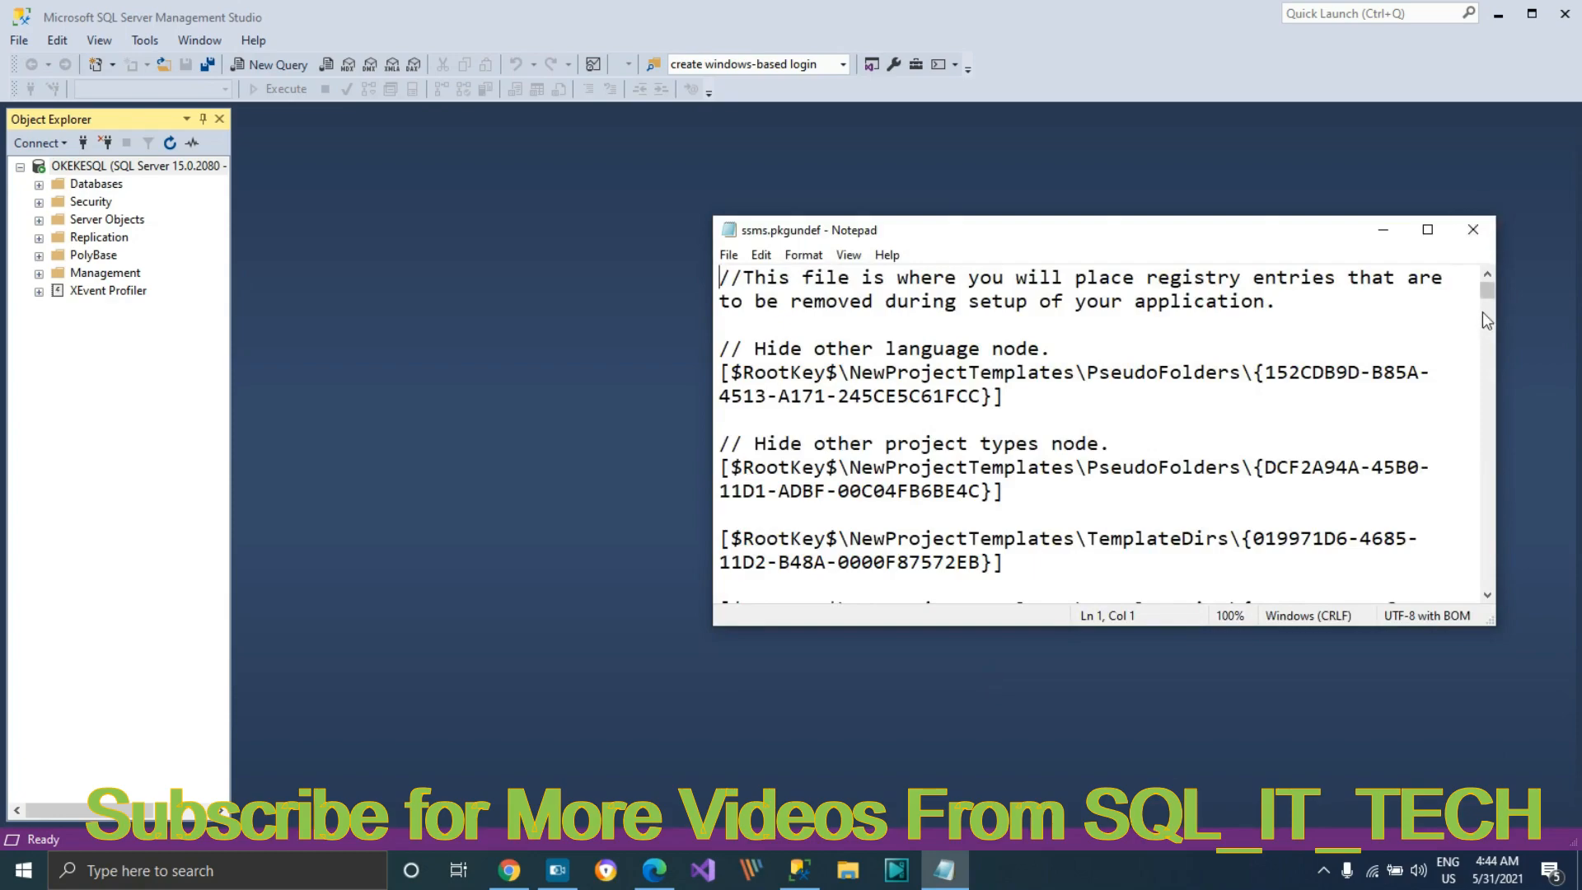
scroll(down, 3)
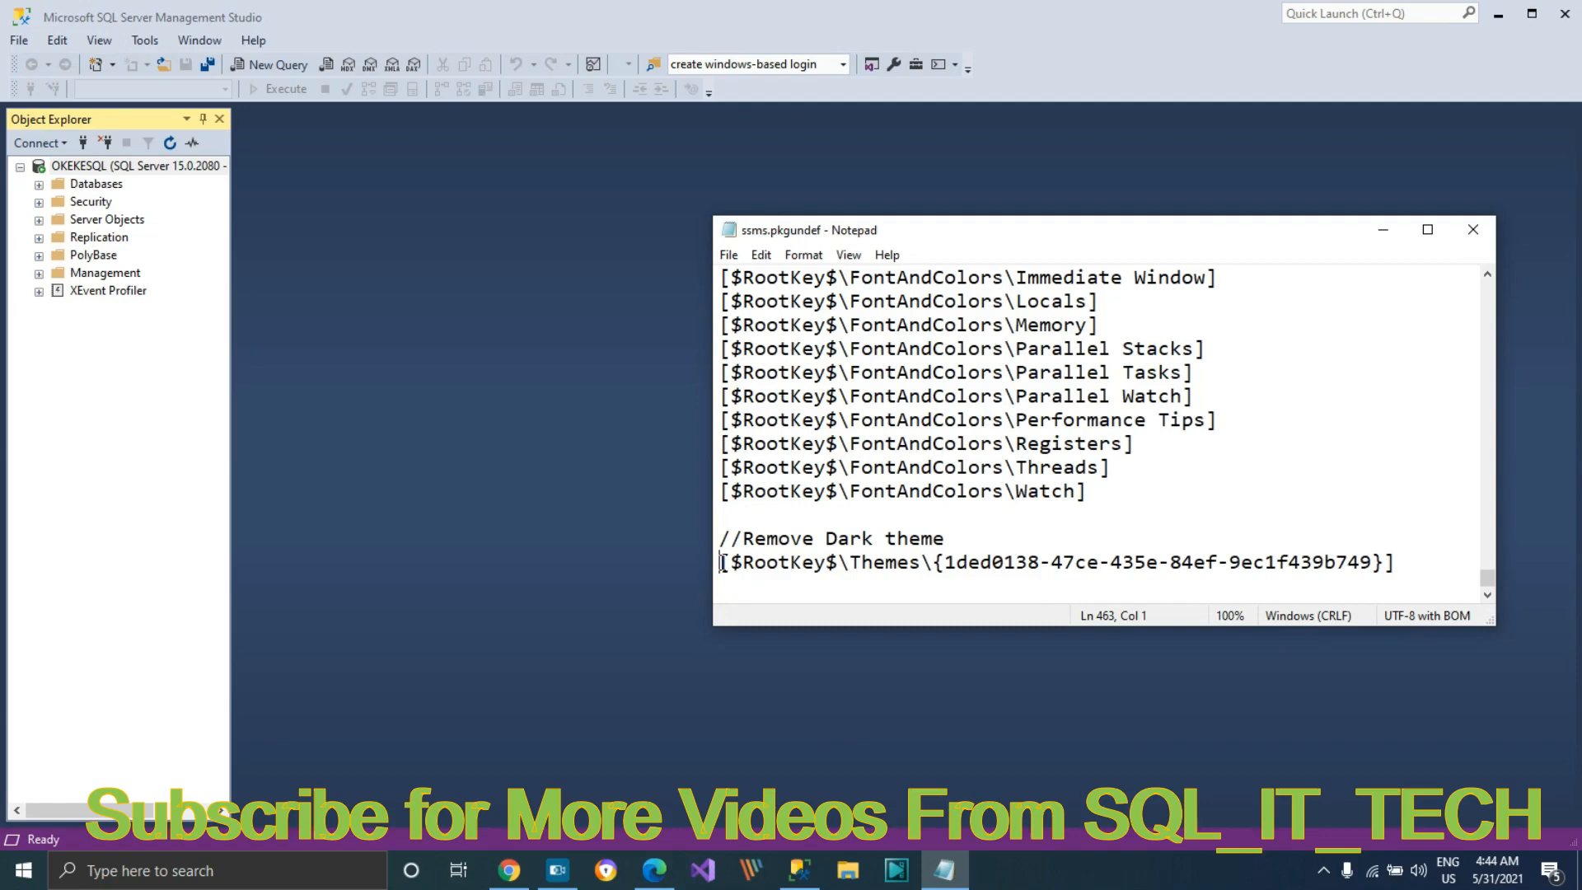
text(//)
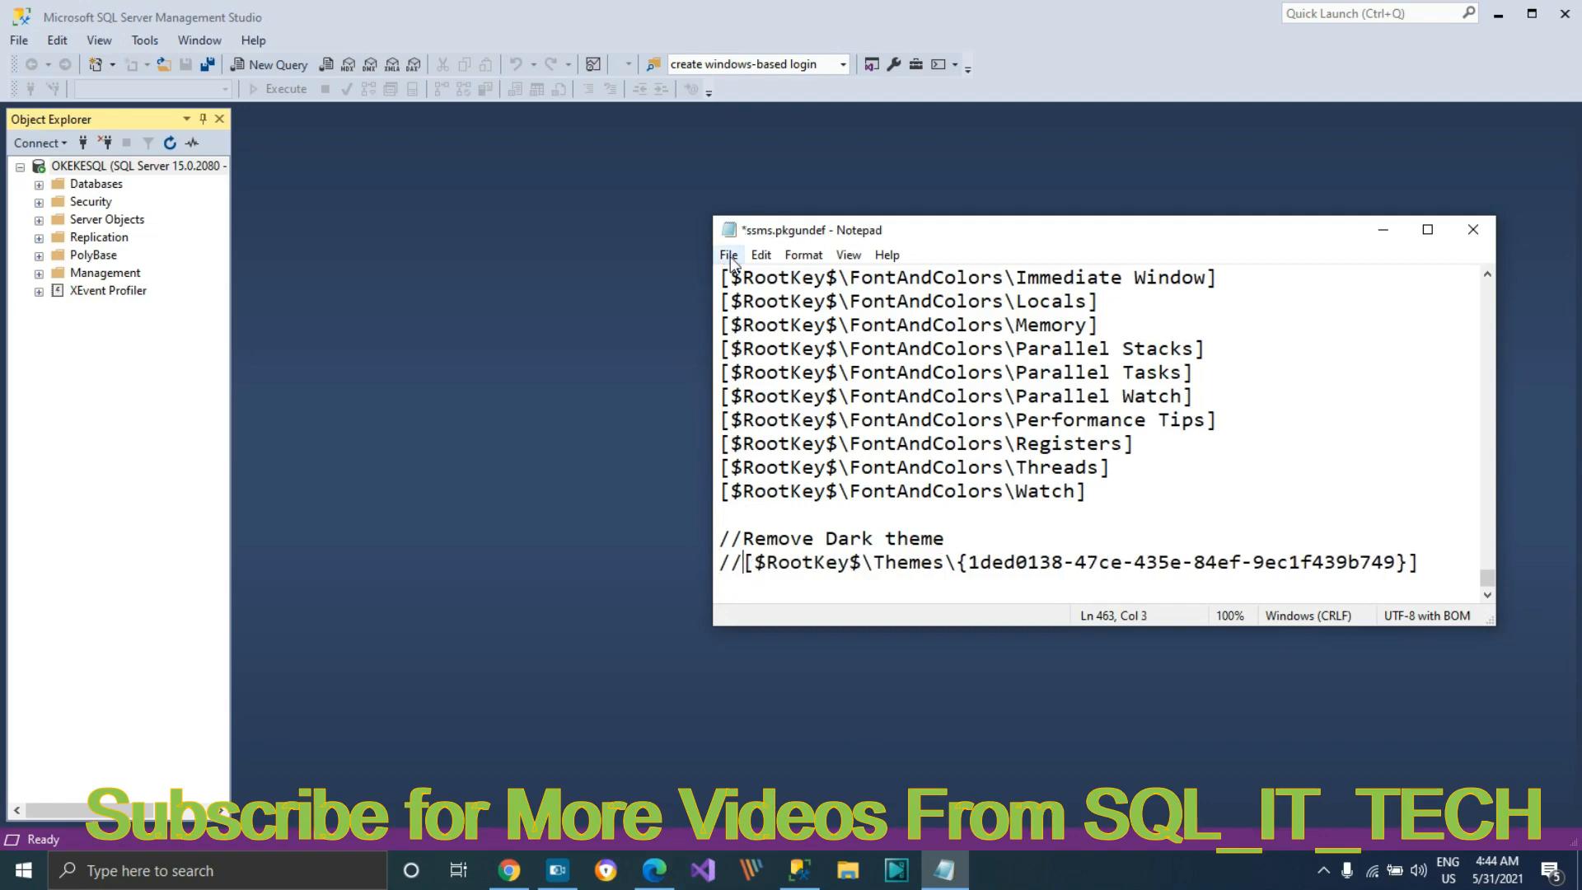
click(728, 255)
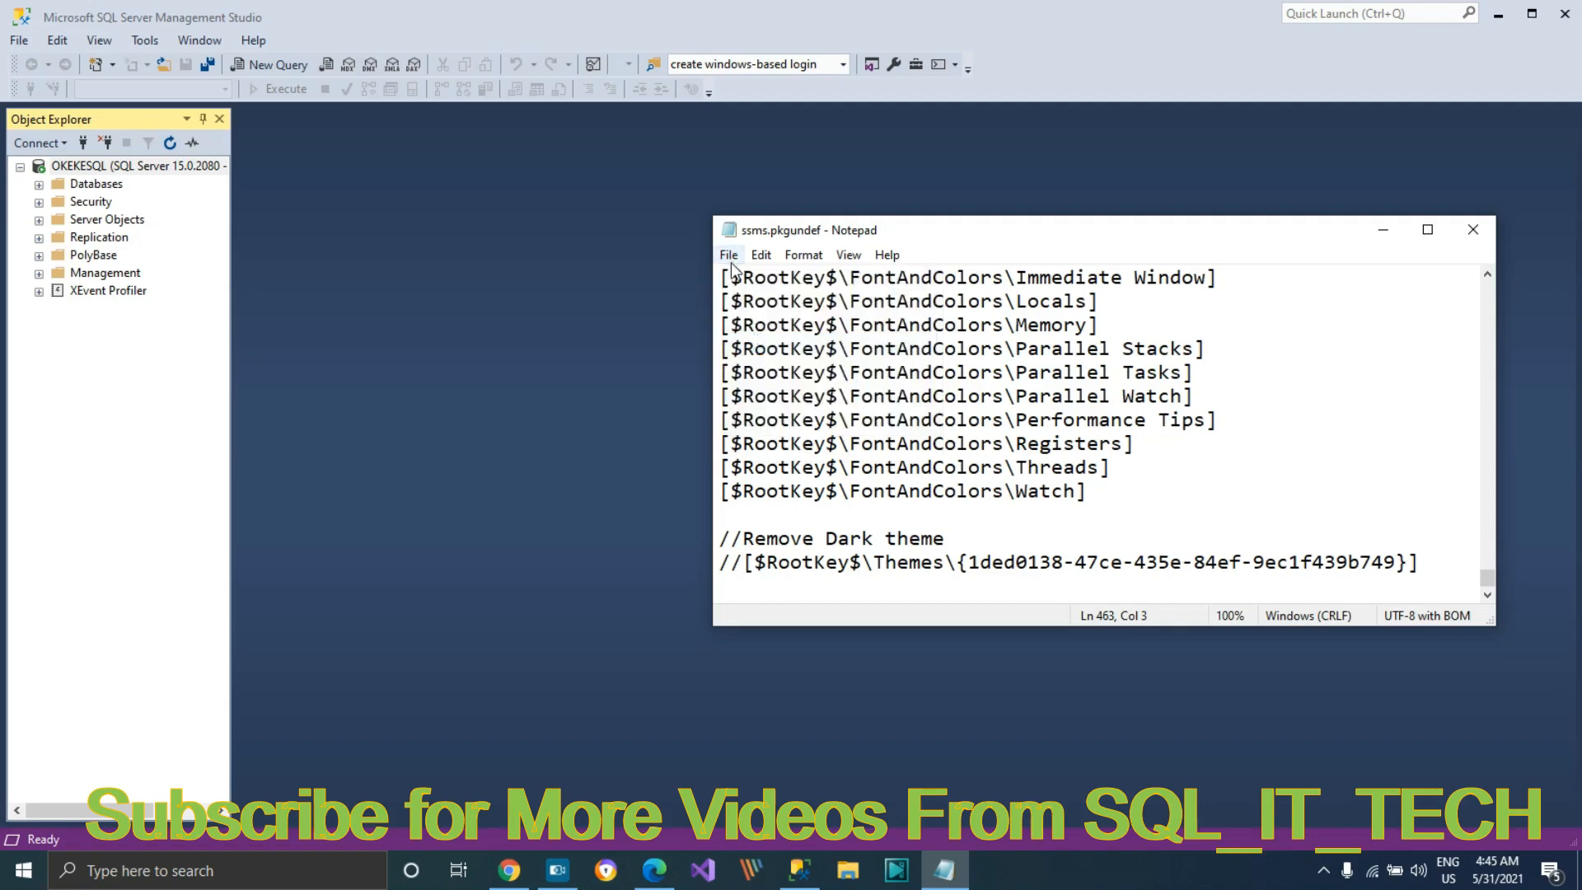
click(131, 166)
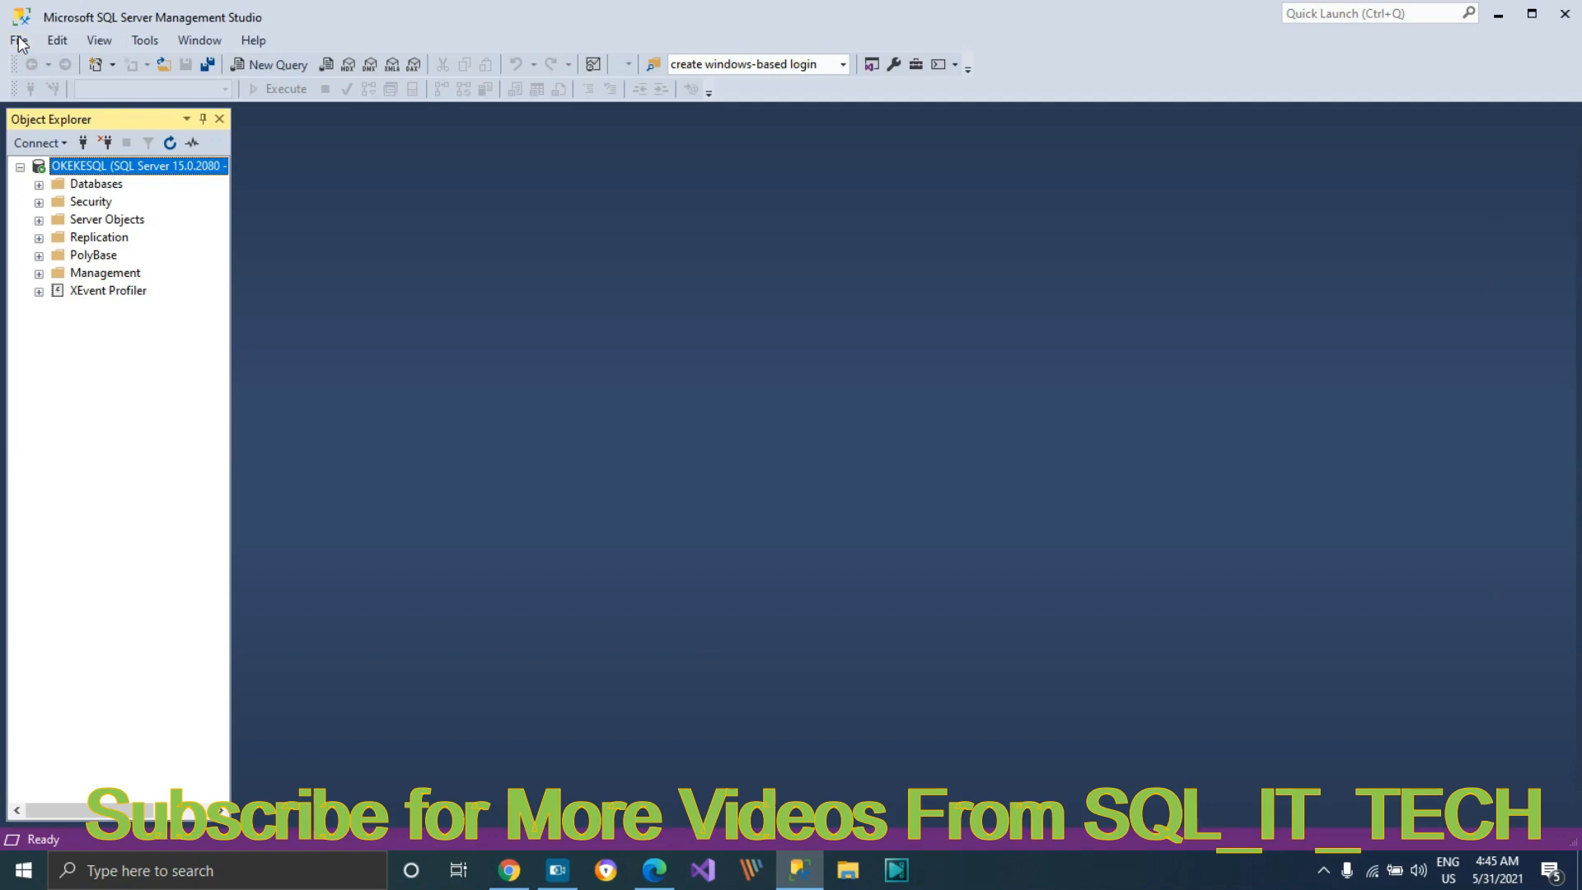
Step: Exit Management Studio from the File menu, leaving the desktop
click(17, 40)
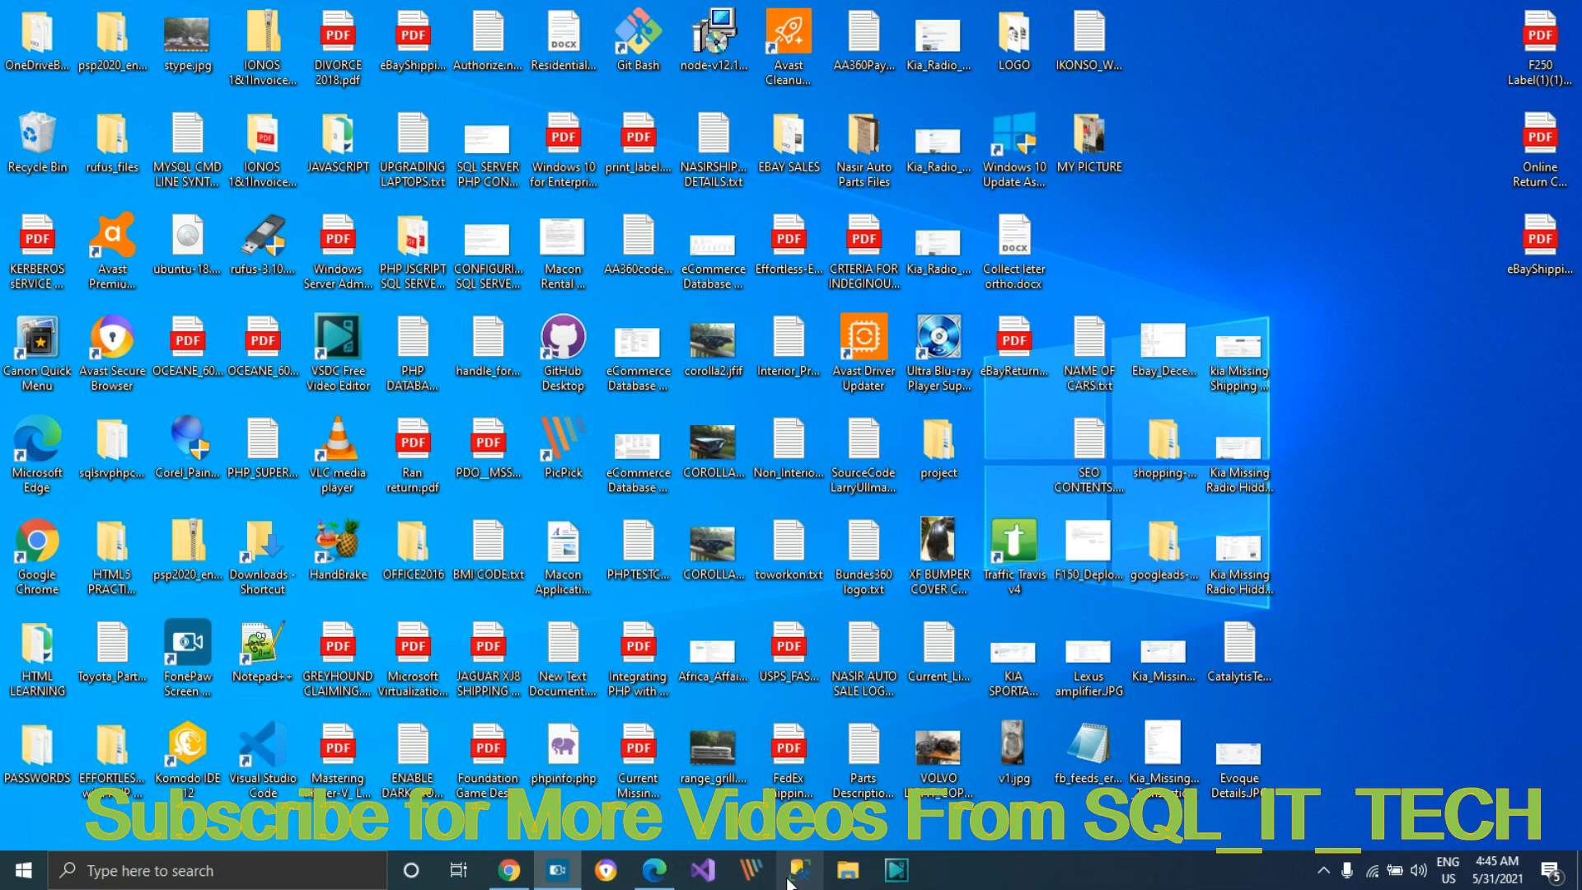
Step: Relaunch SQL Server Management Studio from its taskbar icon
click(799, 869)
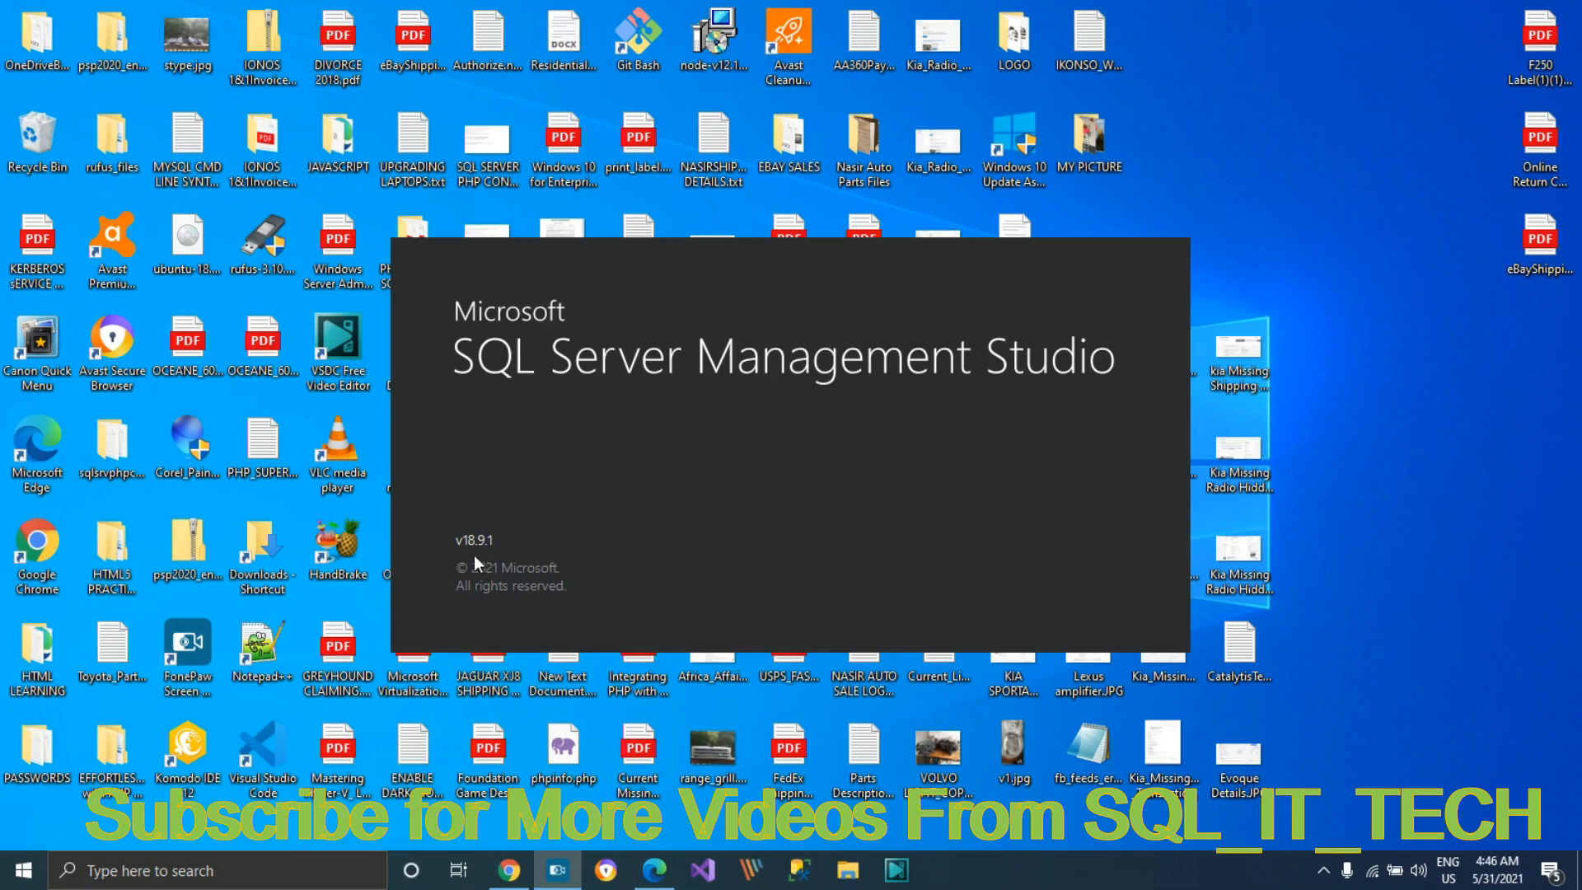
mouse_move(493, 563)
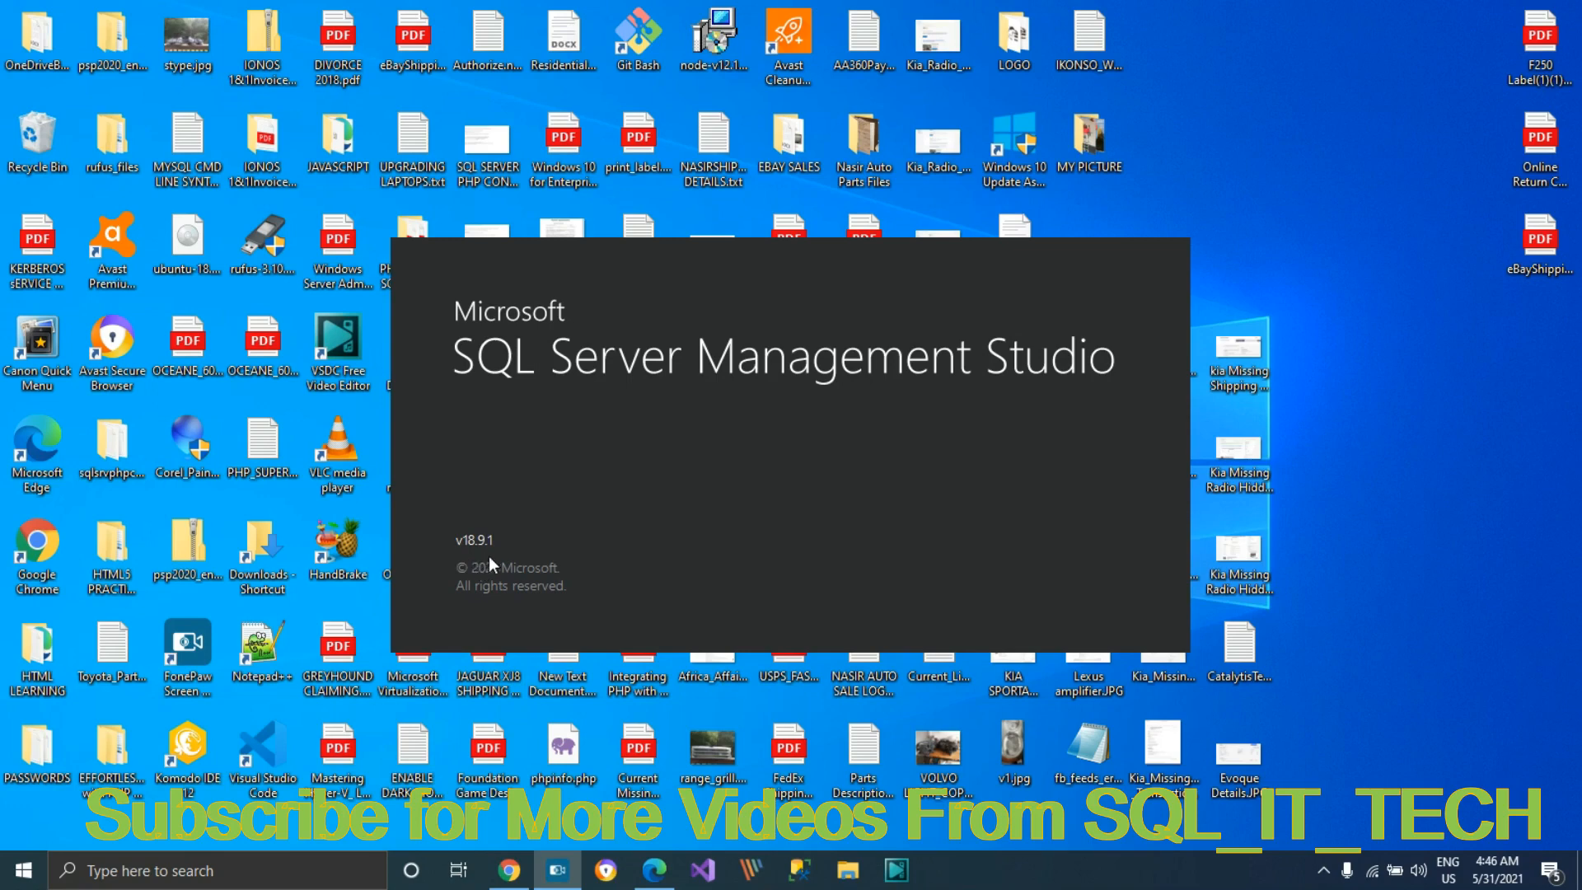
mouse_move(518, 590)
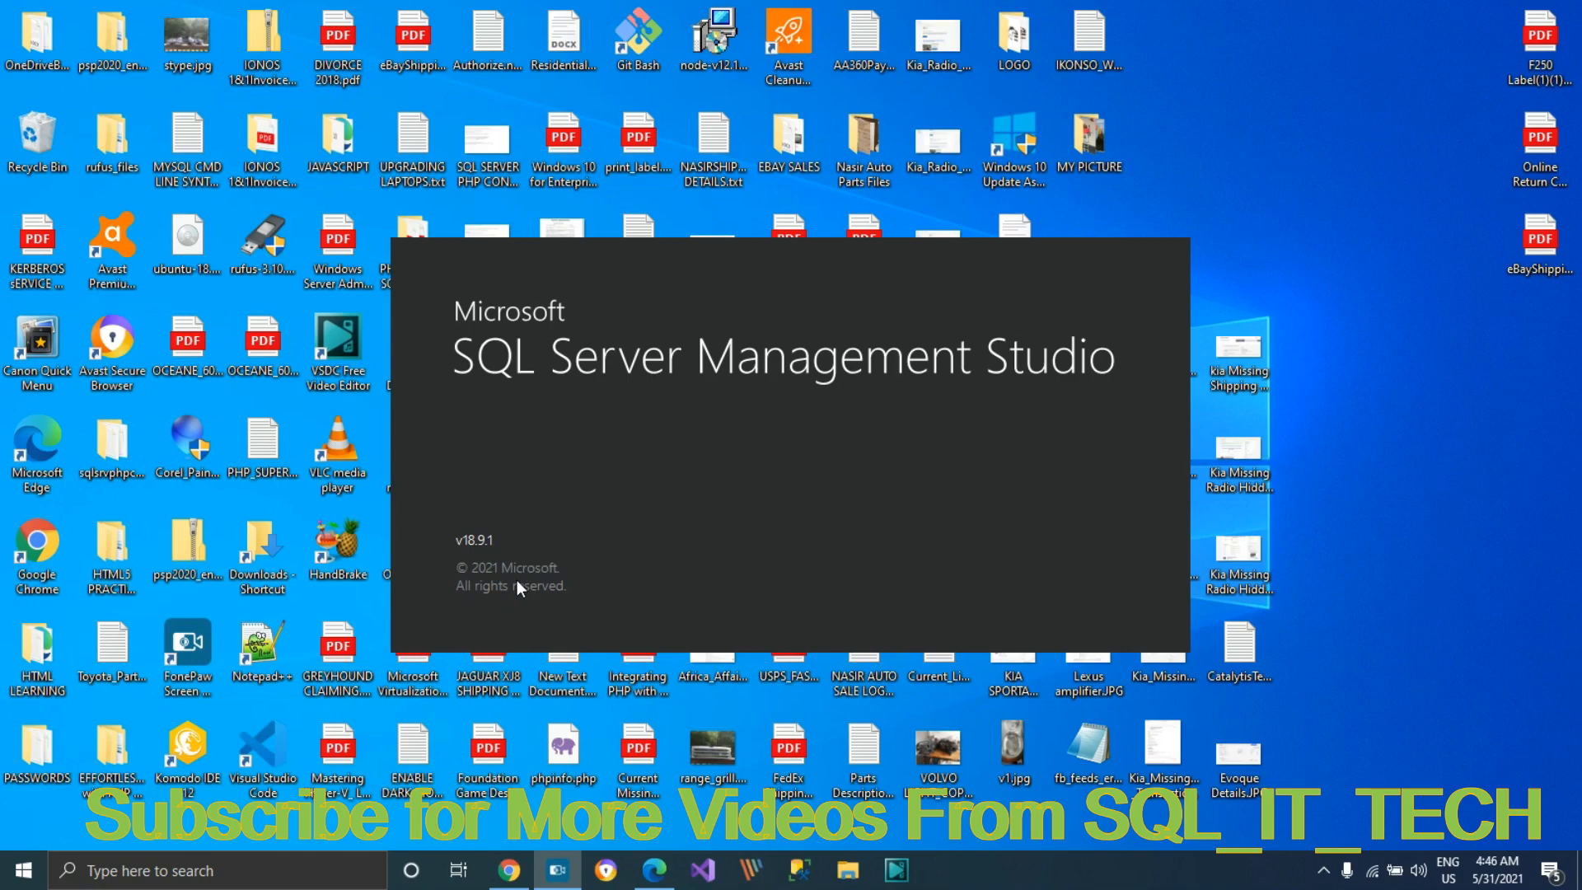
mouse_move(520, 613)
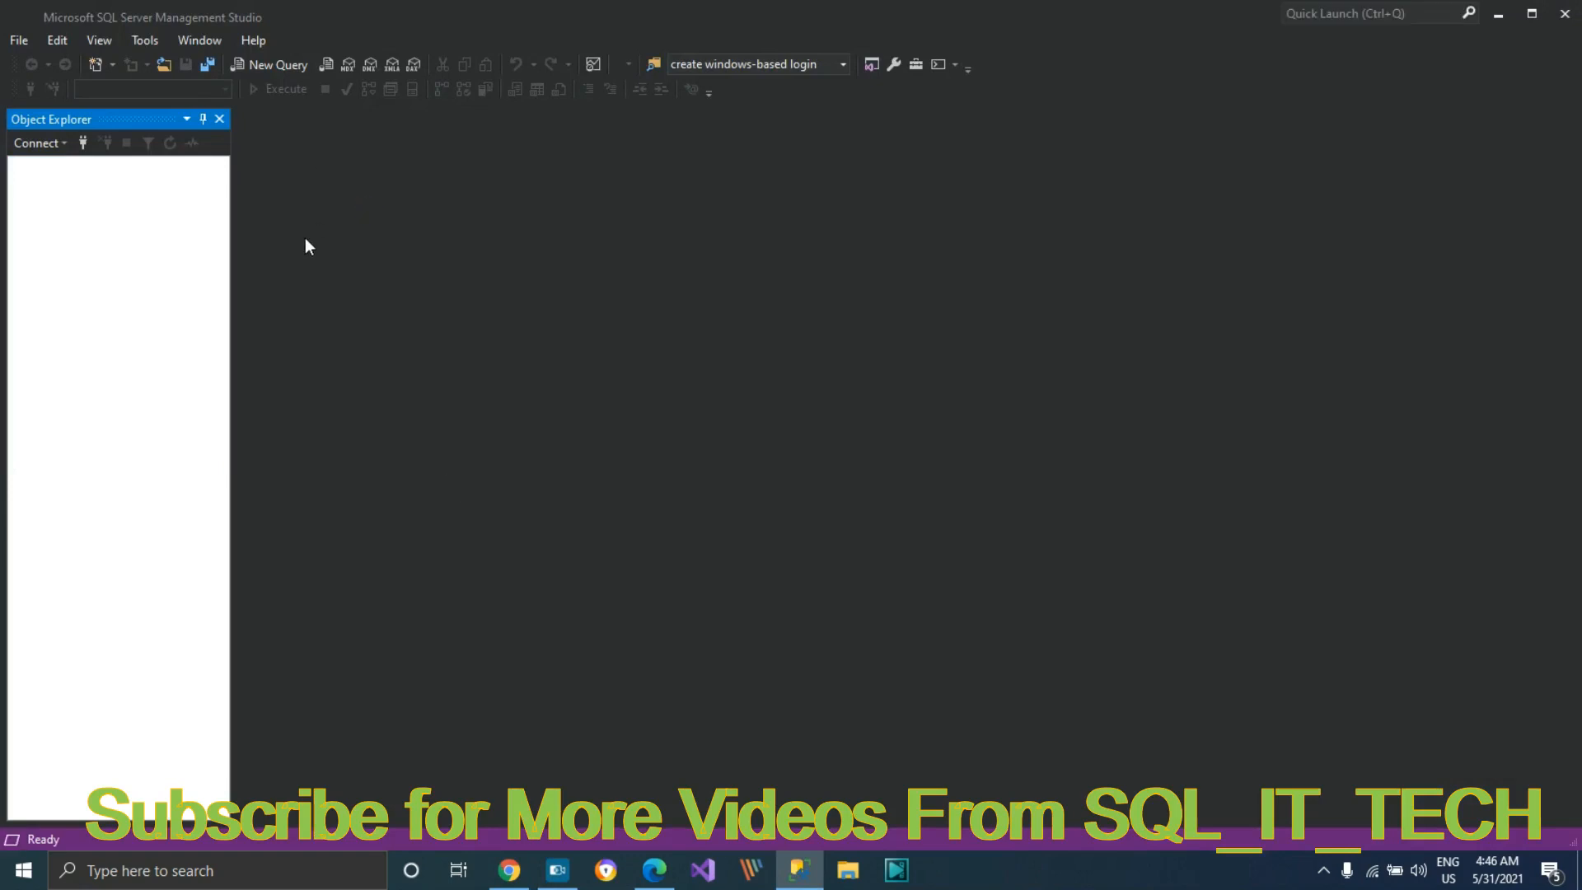
Step: Connect Object Explorer to the OKEKESQL server using Windows Authentication
click(39, 143)
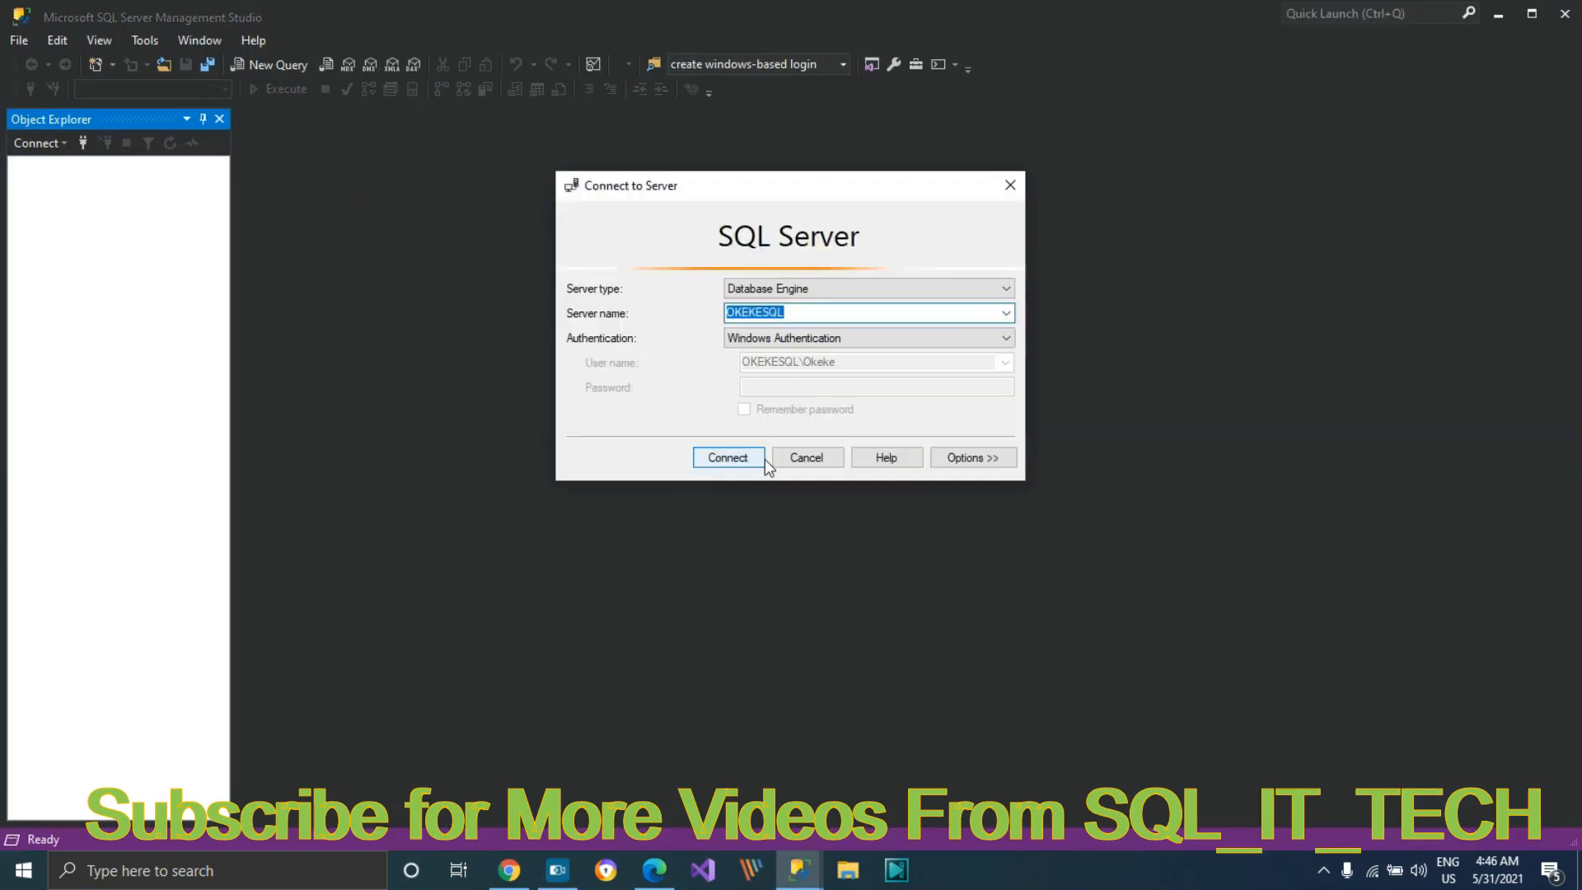
click(727, 457)
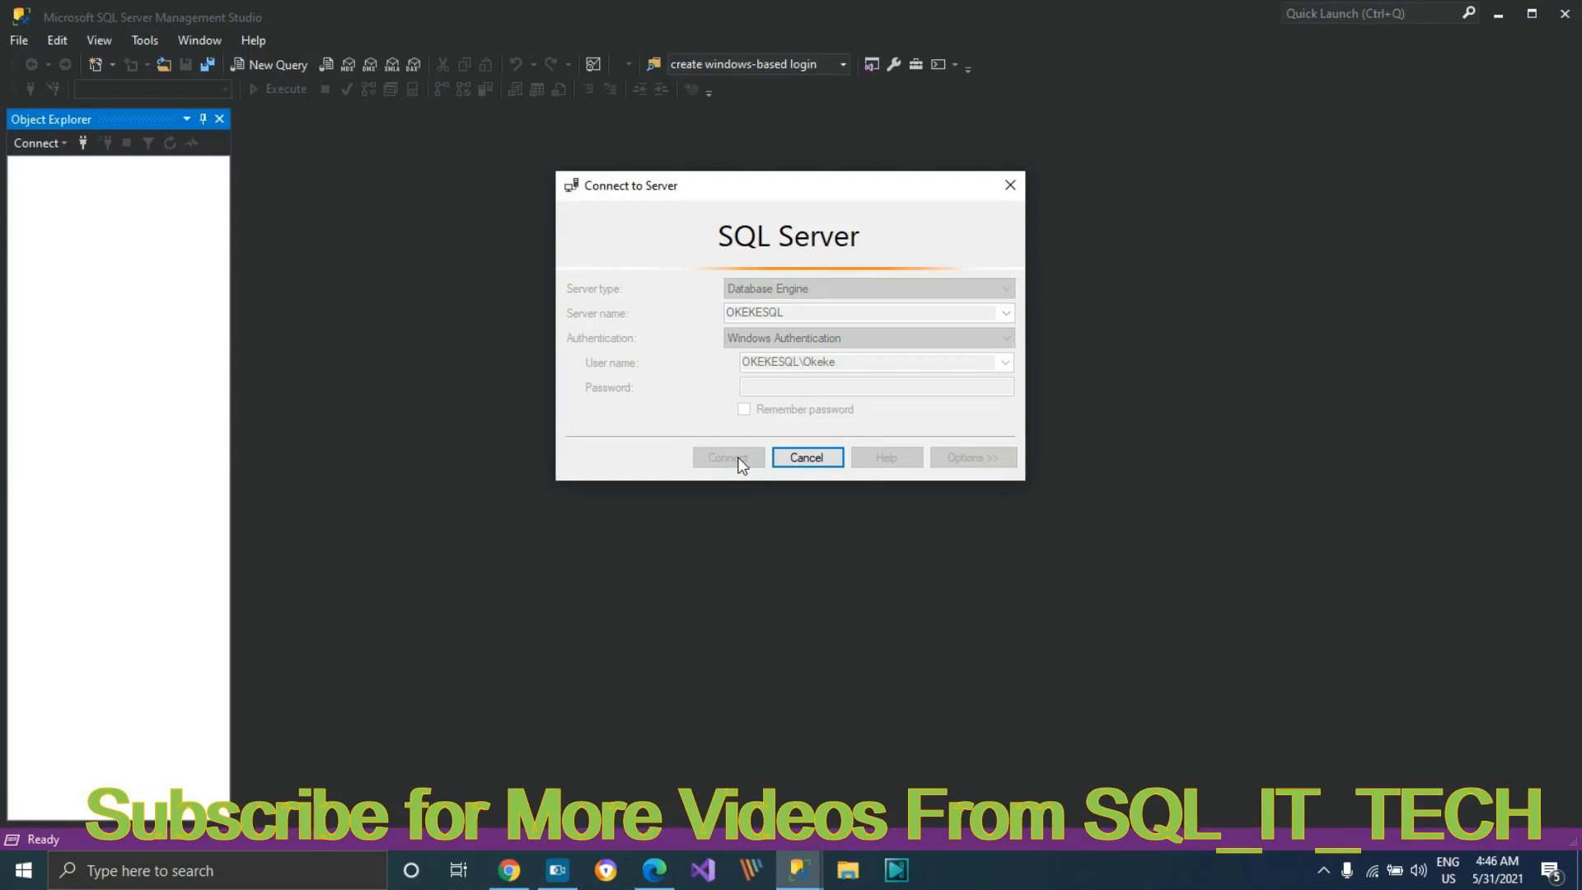
click(728, 458)
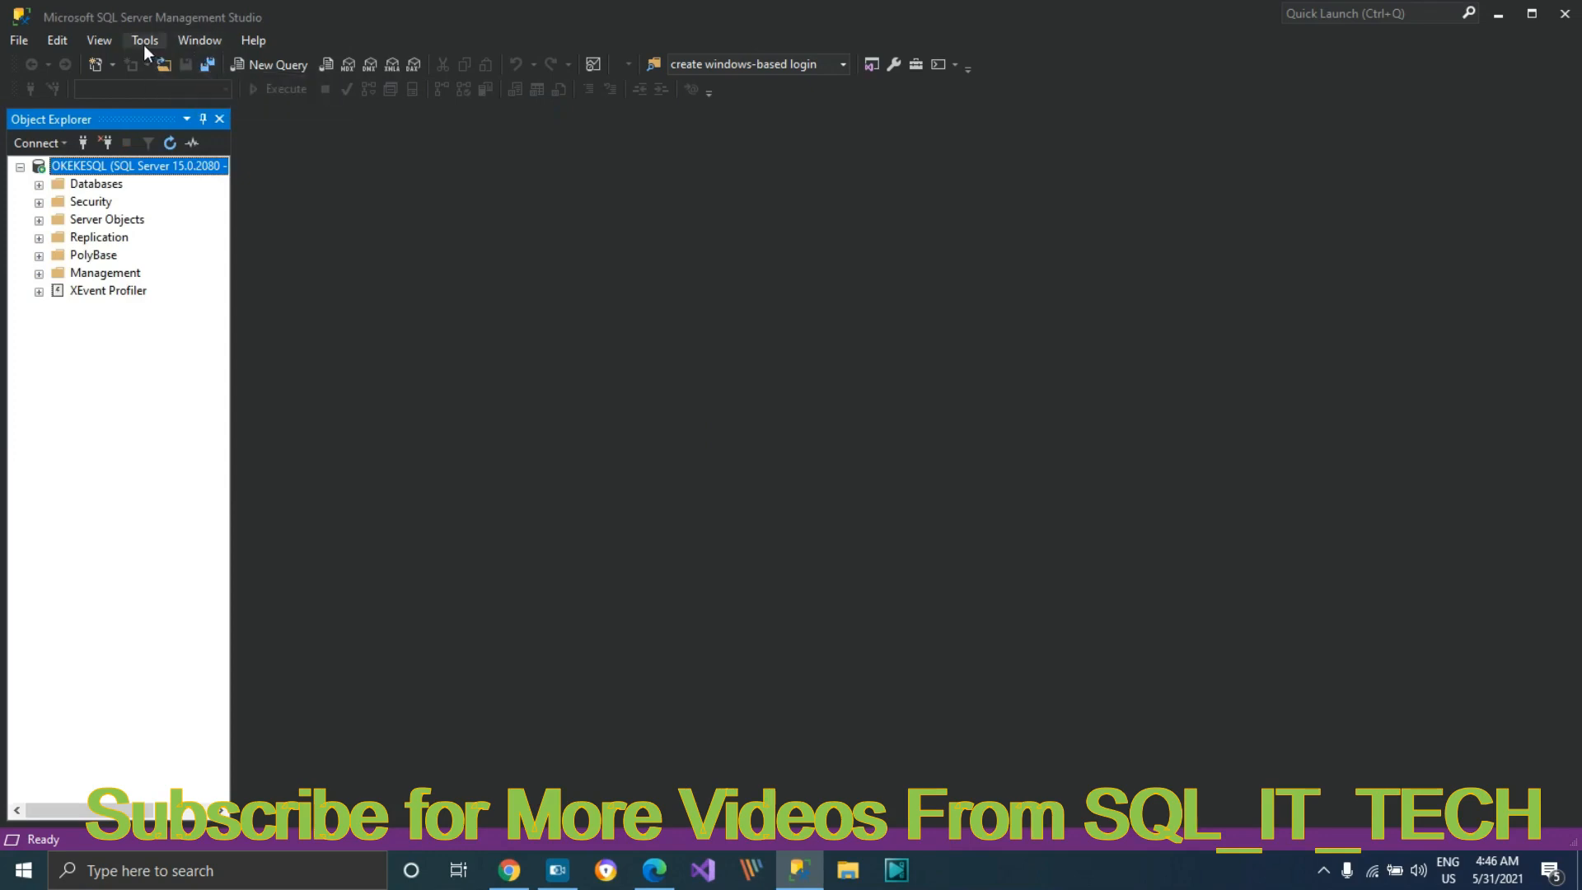
Step: Choose Dark as the colour theme in Tools > Options and confirm with OK
click(145, 40)
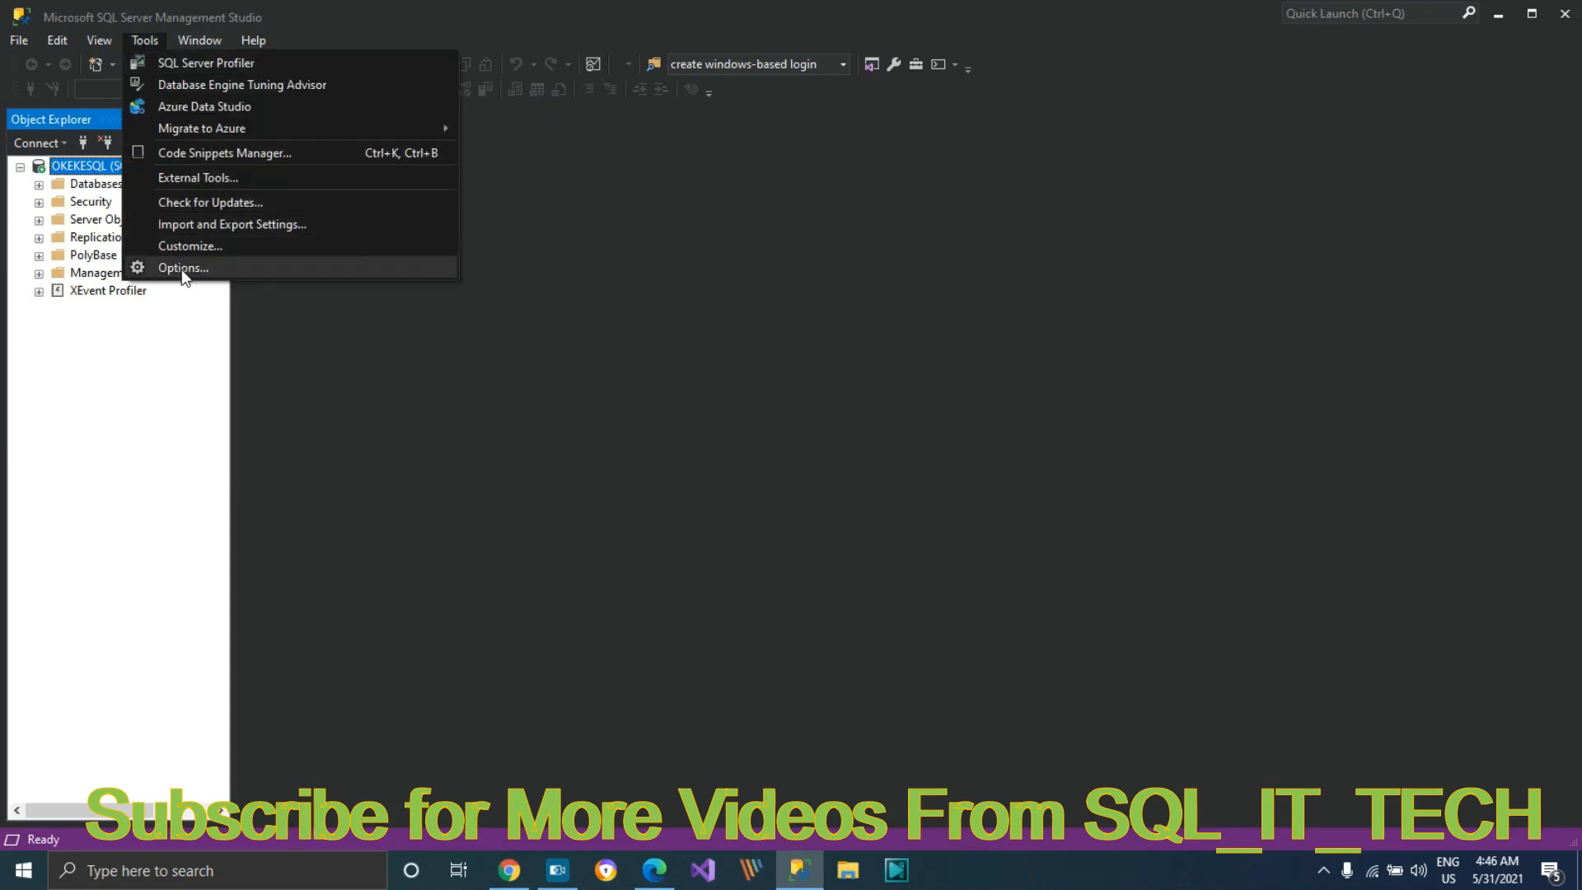
click(183, 267)
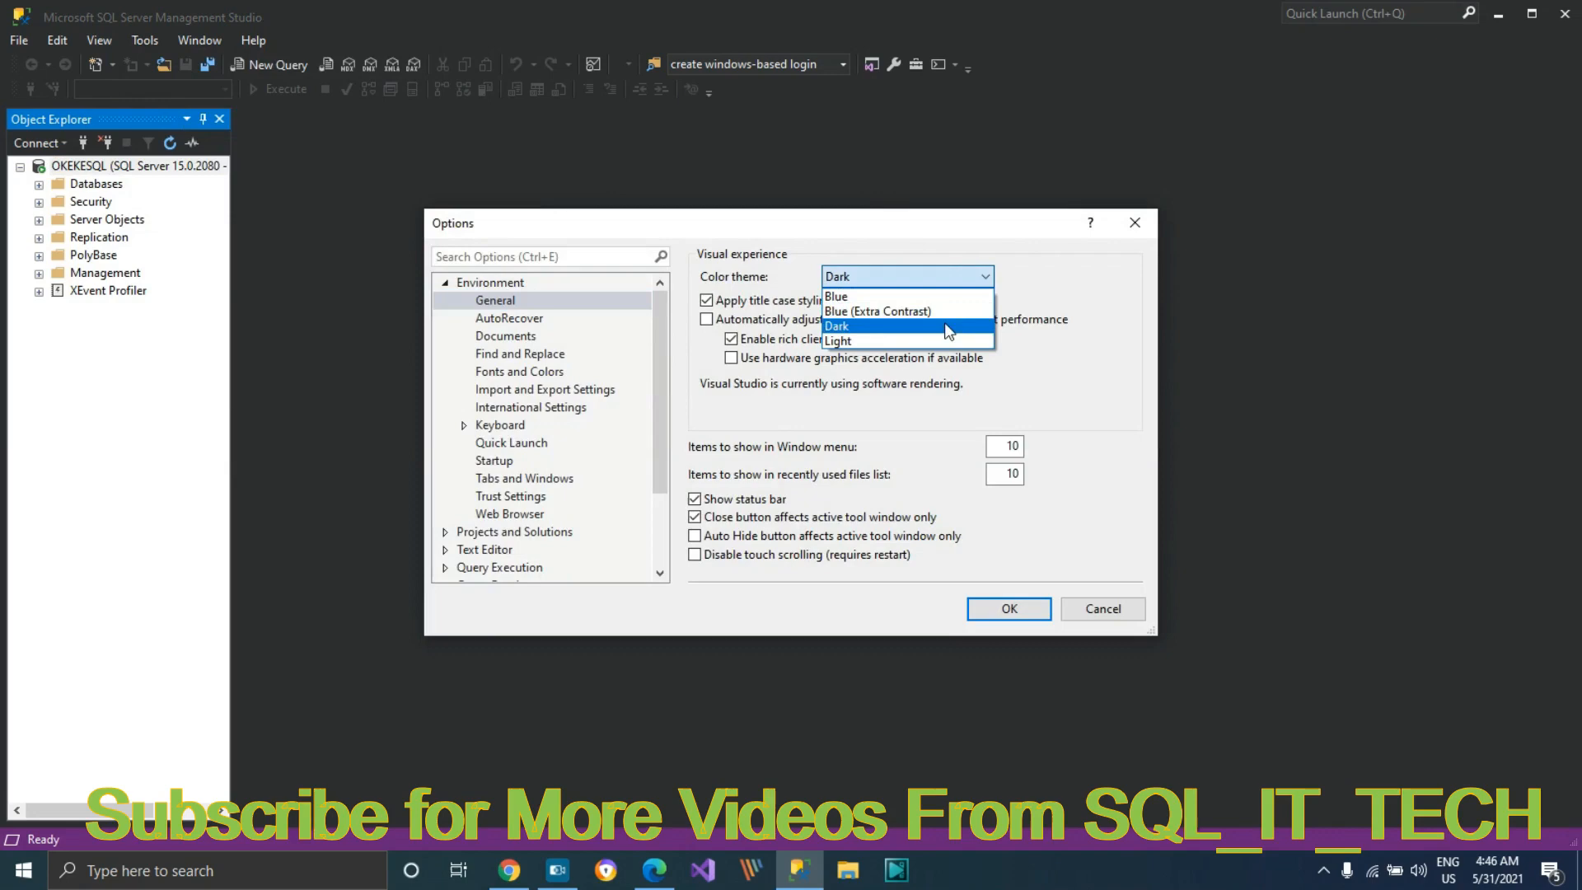
mouse_move(837, 340)
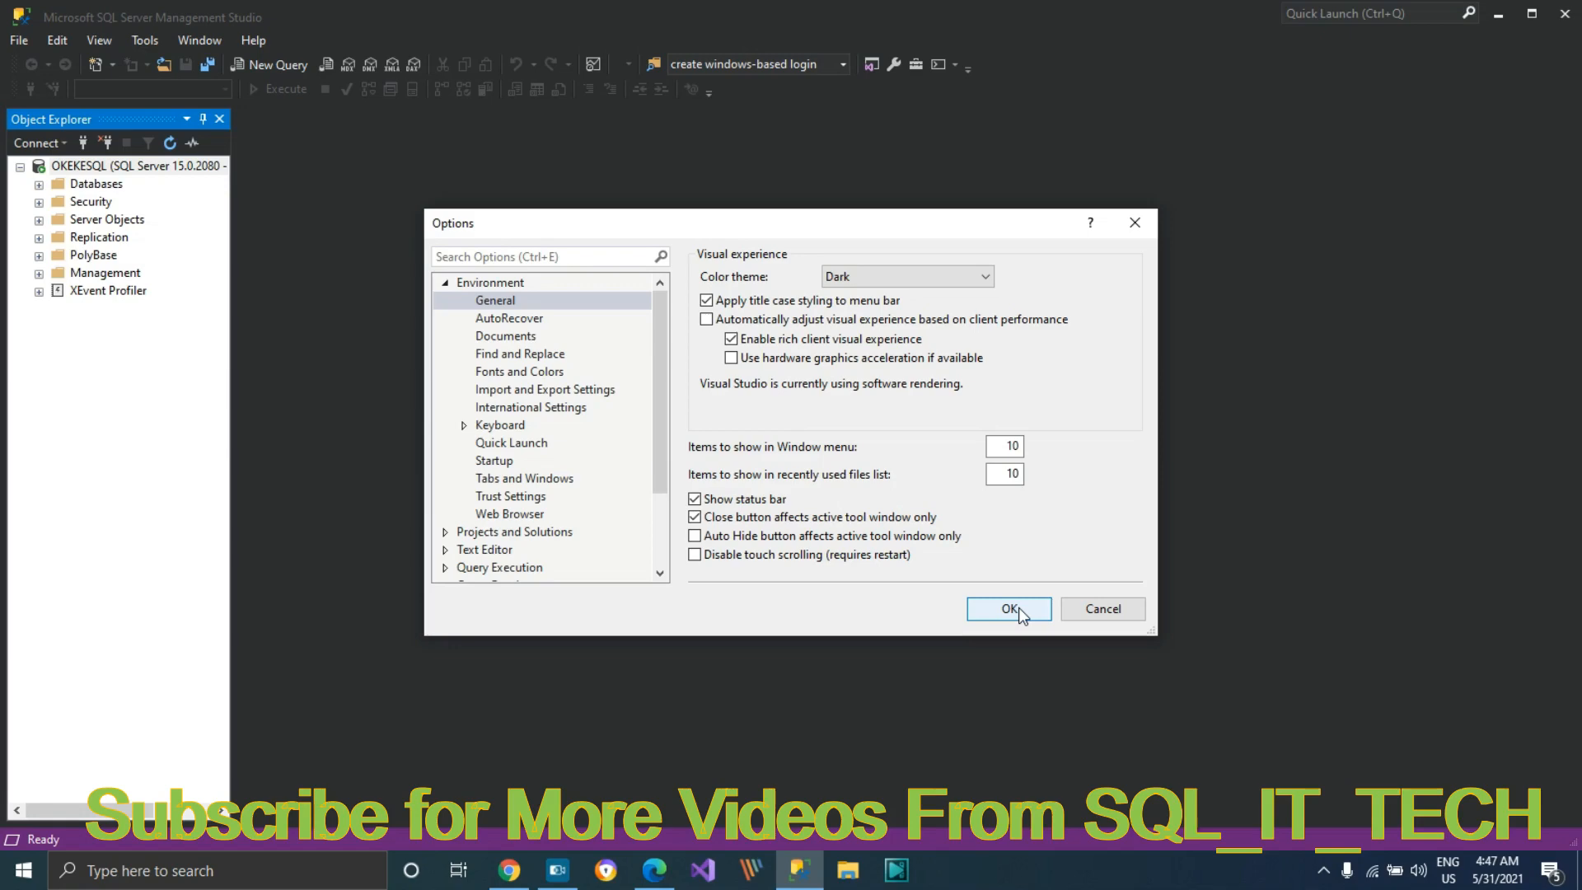
click(1008, 608)
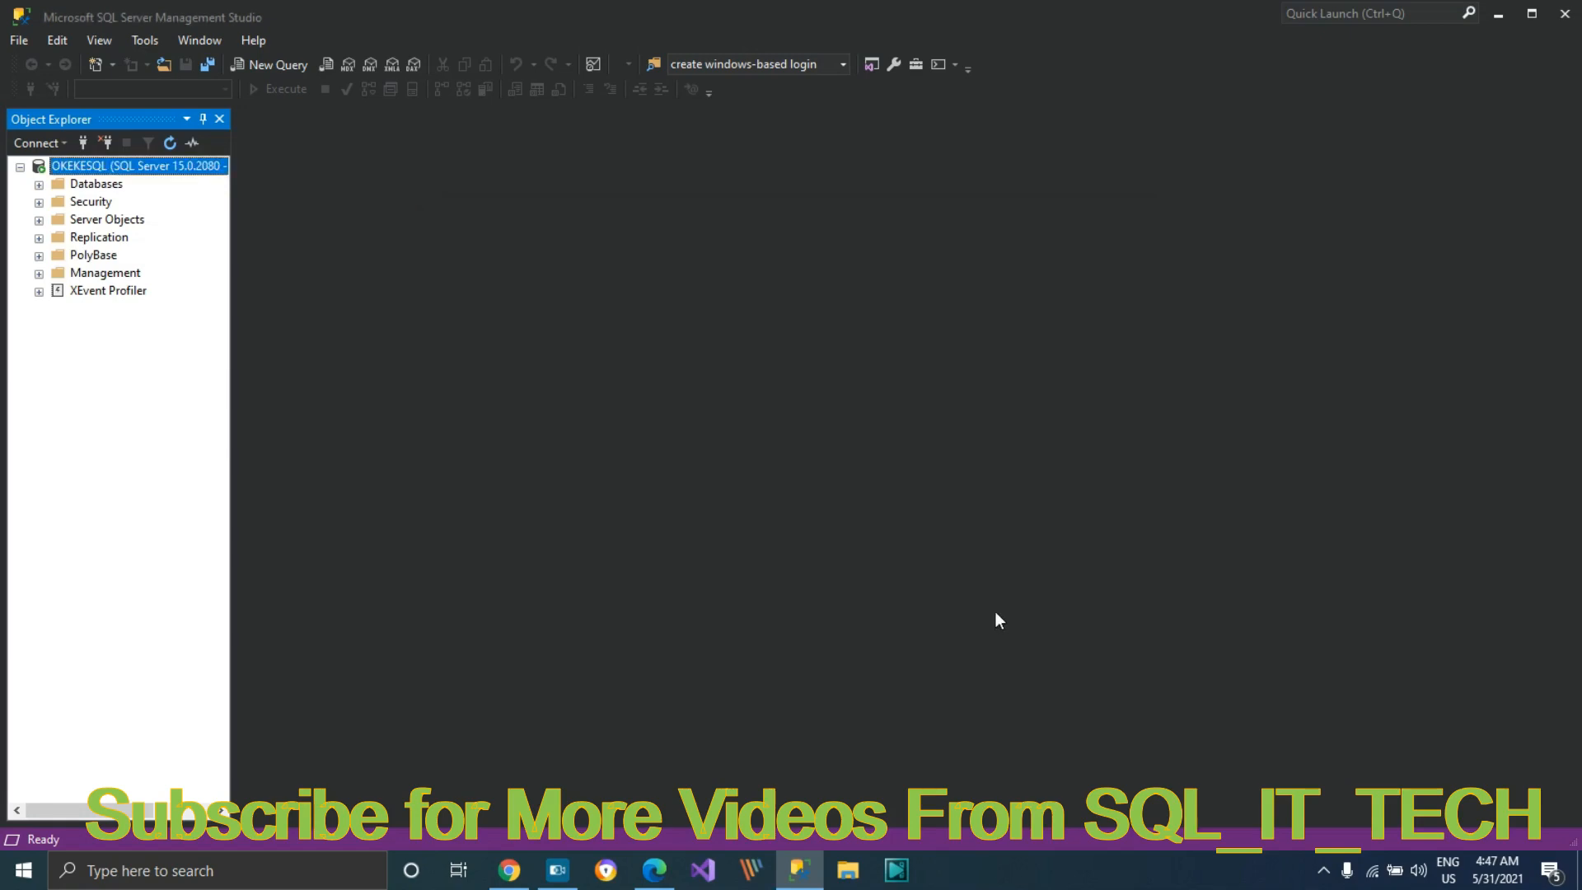